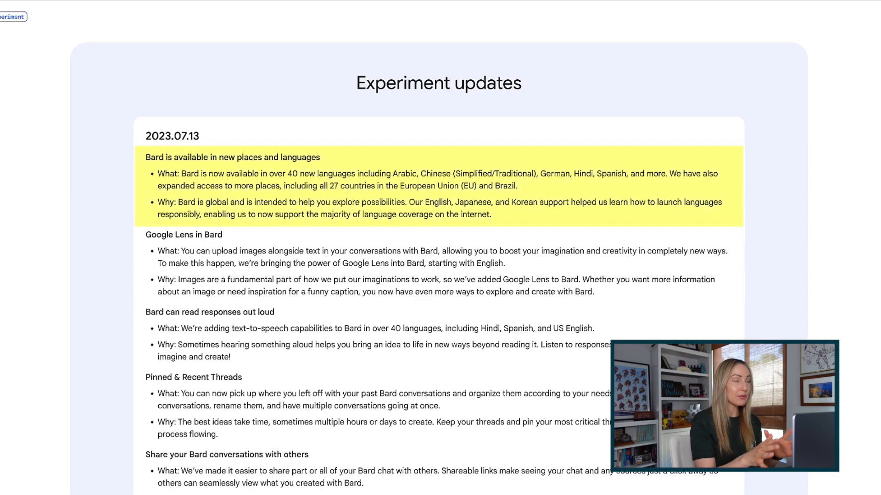
# - Ask Bard "what's the best italian restaurant near me?" as a new prompt
pyautogui.scroll(3)
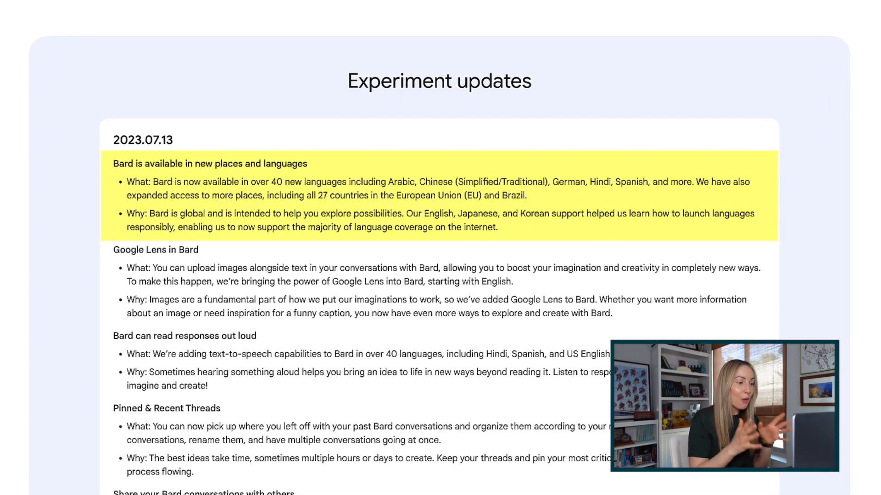
pyautogui.scroll(-3)
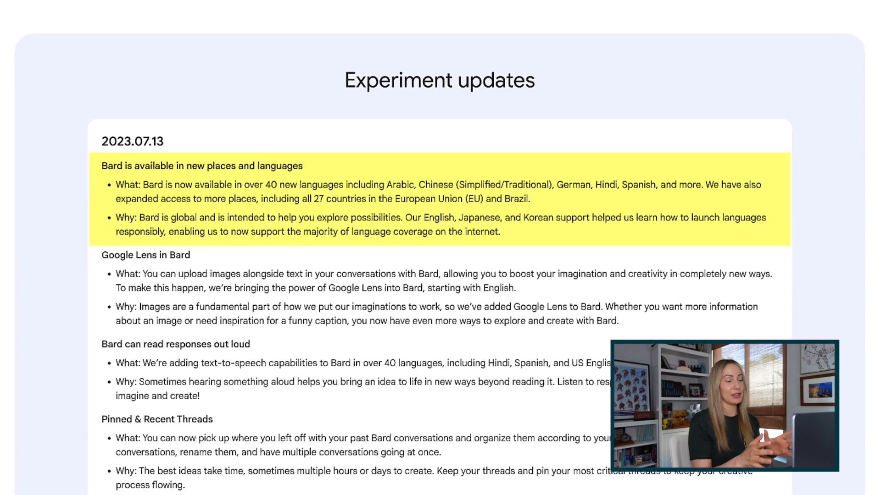
pyautogui.scroll(-3)
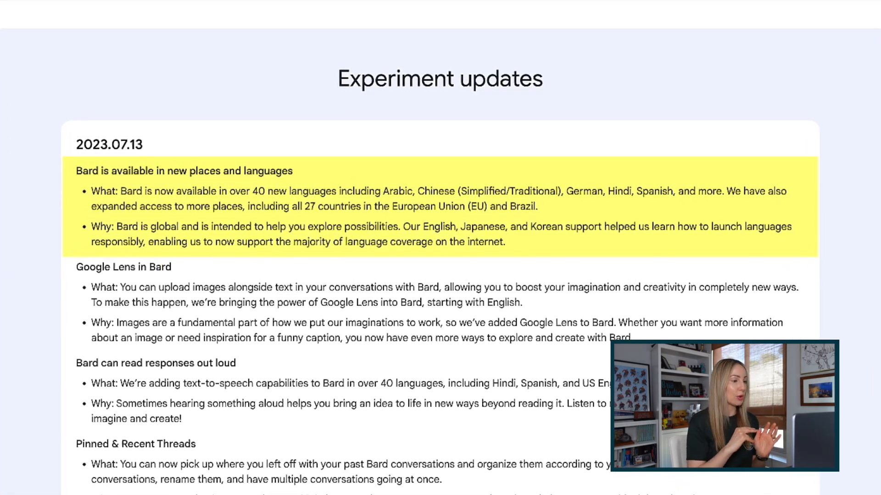
pyautogui.scroll(-3)
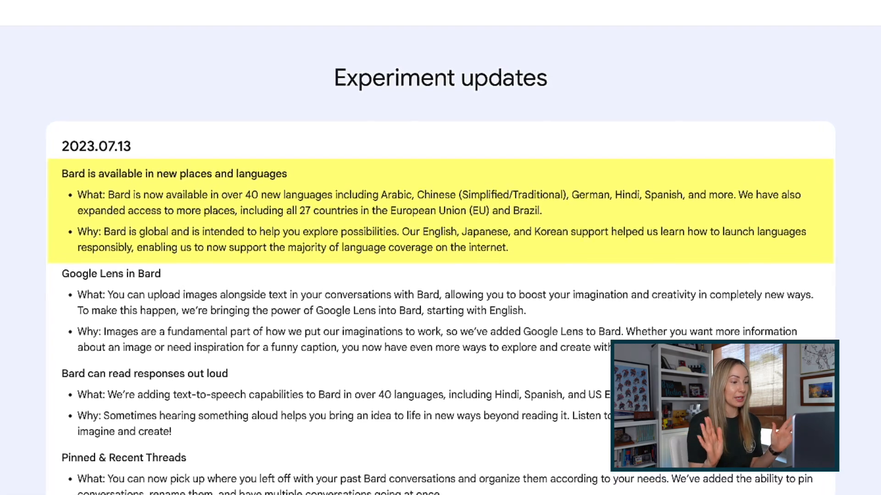
pyautogui.scroll(-3)
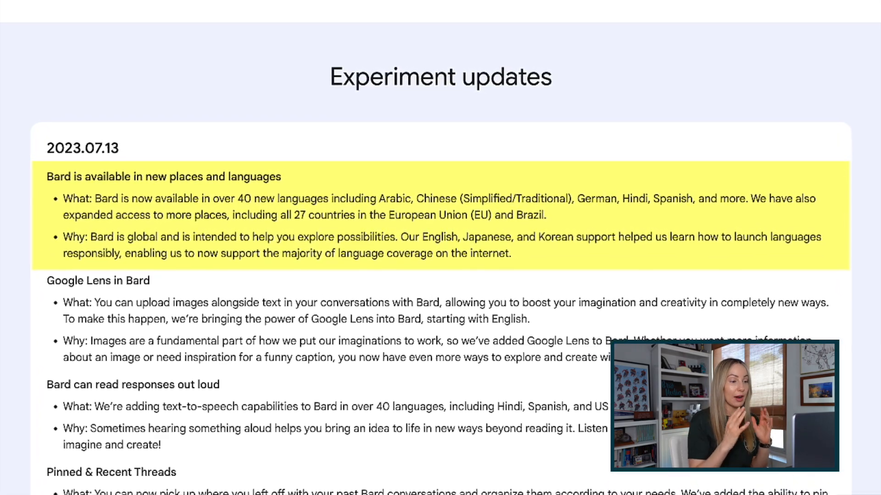
pyautogui.scroll(-3)
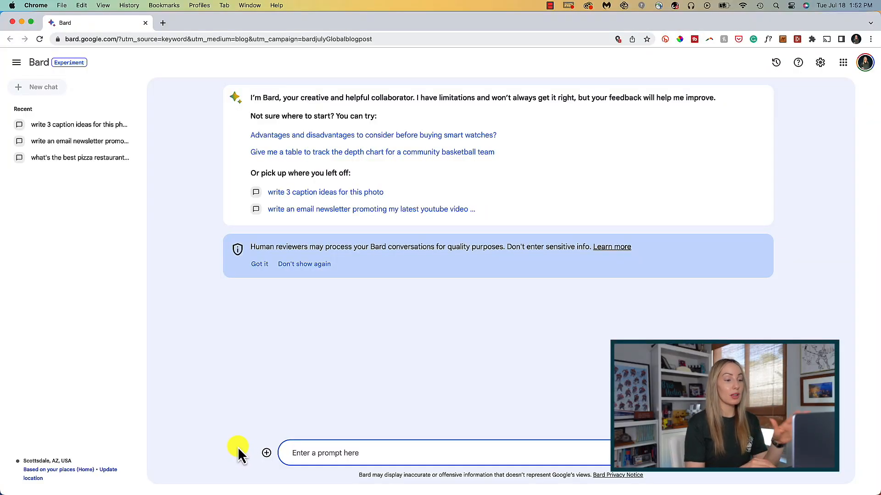
pyautogui.moveTo(115, 452)
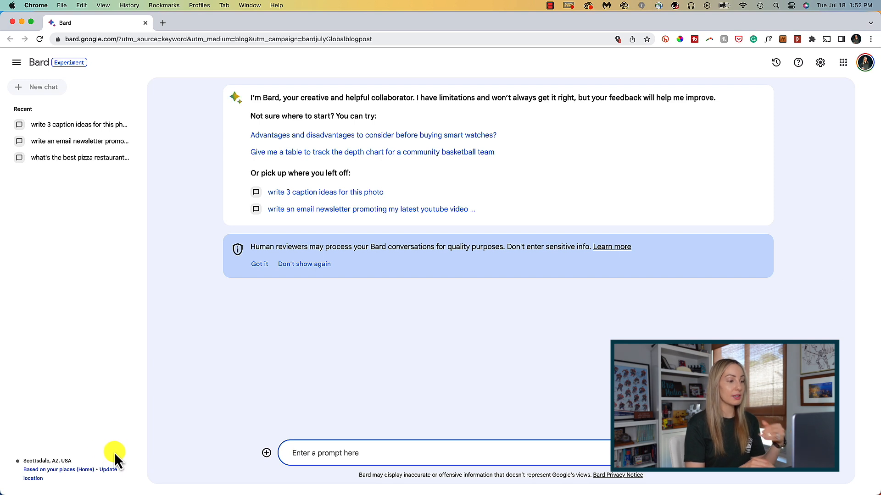
pyautogui.moveTo(177, 469)
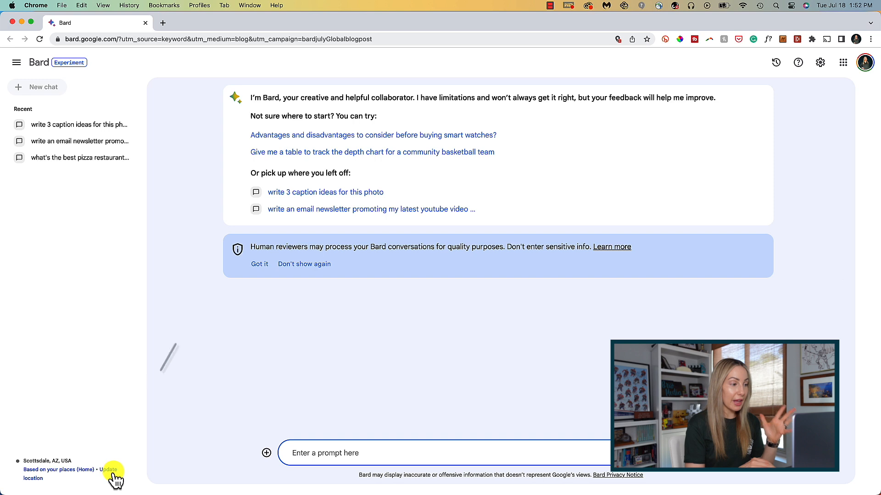
pyautogui.moveTo(156, 470)
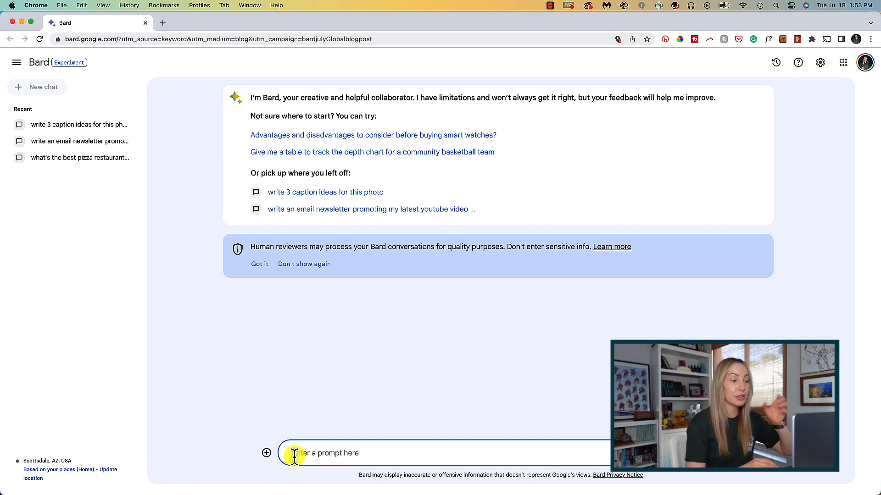
pyautogui.write("what's th ebes")
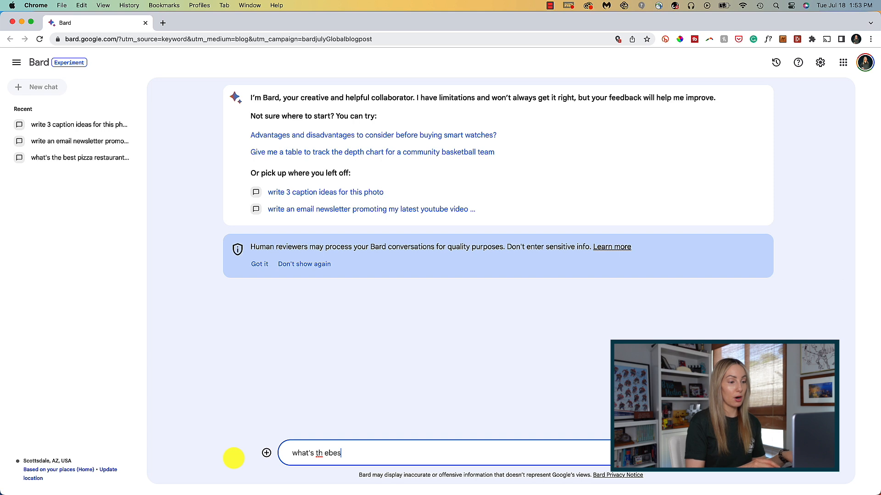
pyautogui.write("what's the best italian rest")
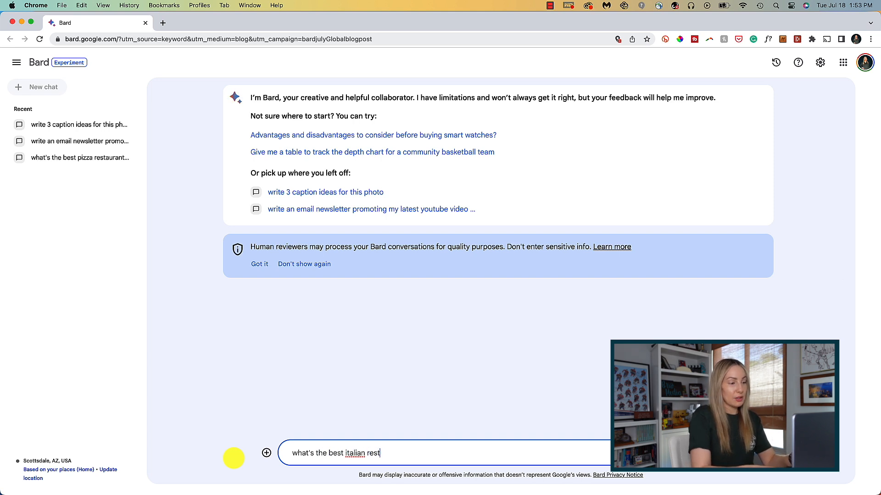
pyautogui.press('Return')
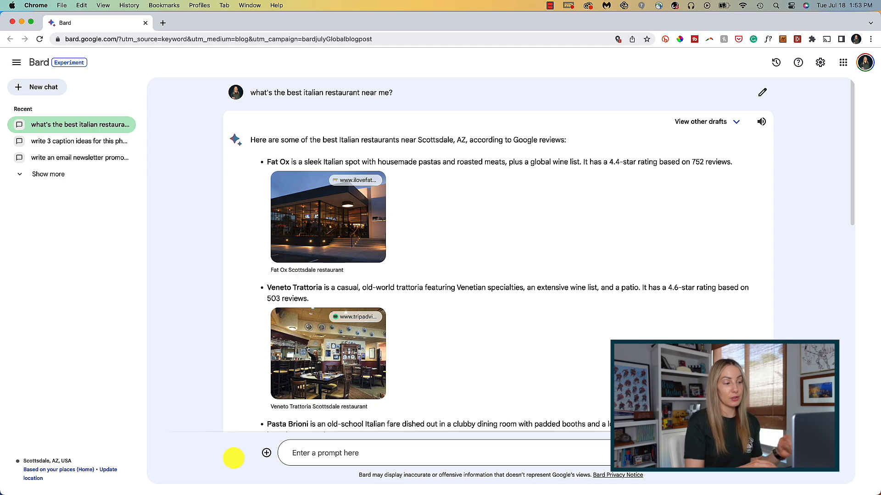
pyautogui.moveTo(243, 279)
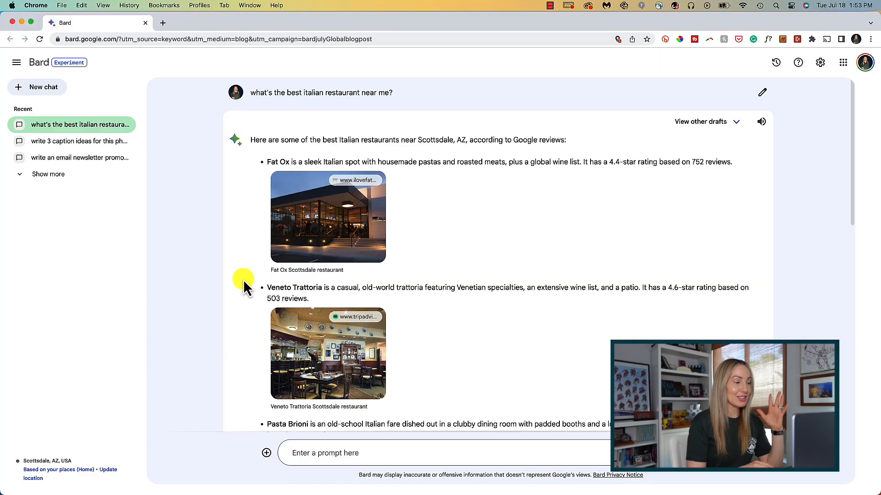
pyautogui.moveTo(292, 230)
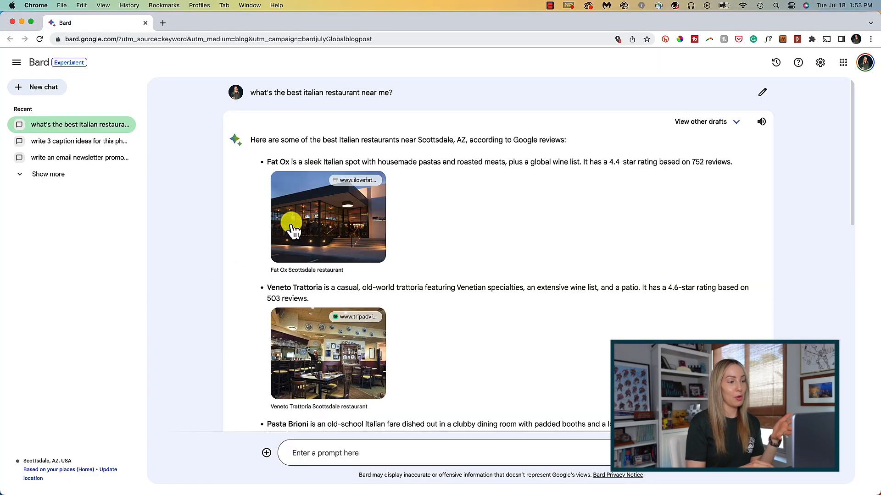
pyautogui.moveTo(246, 236)
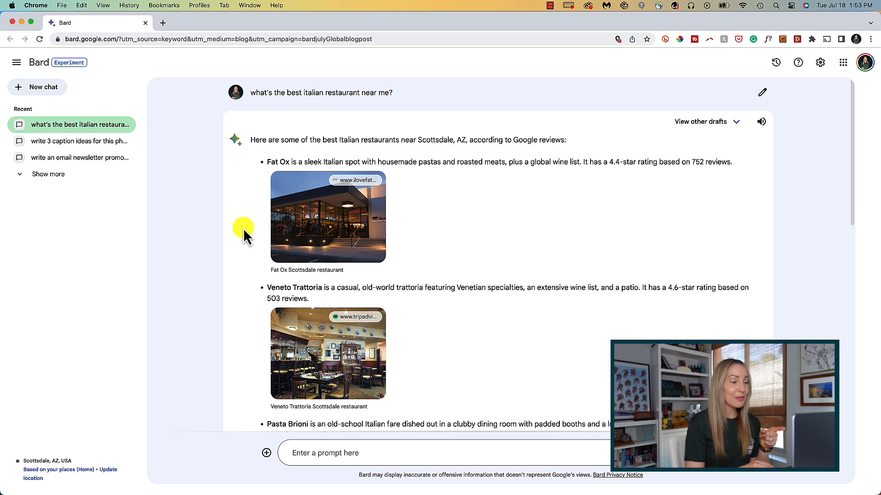
# - Scroll through Bard's restaurant list down to Pasta Brioni and Tutti Santi with their photos
pyautogui.scroll(-3)
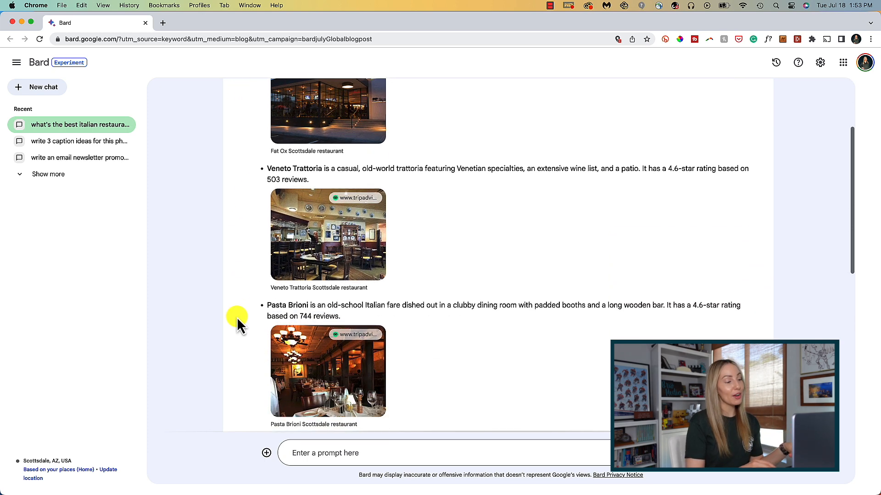
pyautogui.scroll(-3)
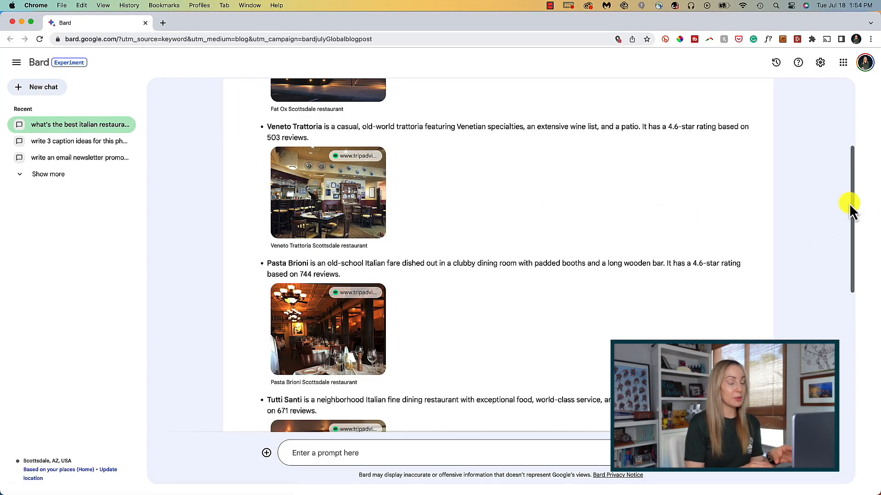
pyautogui.scroll(3)
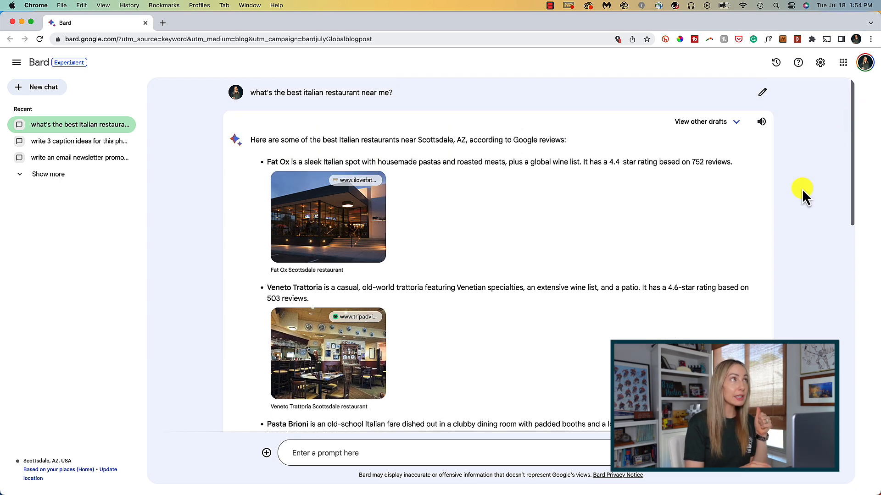
pyautogui.moveTo(769, 157)
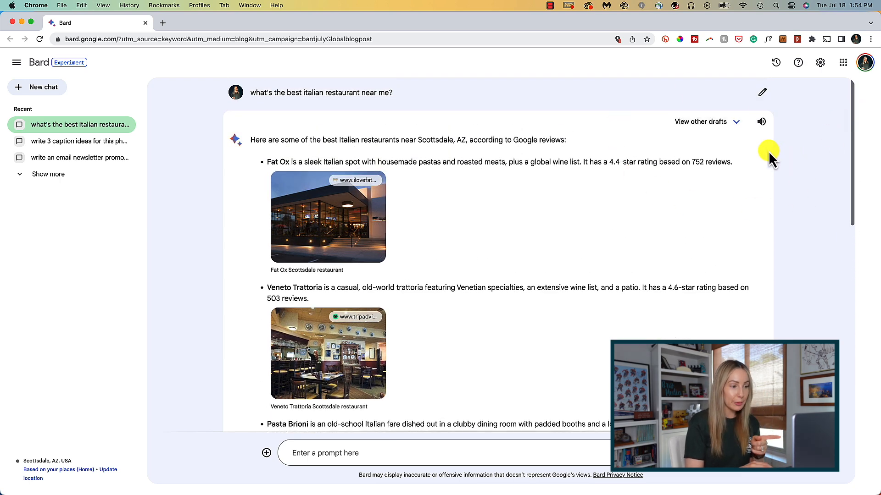
pyautogui.moveTo(762, 121)
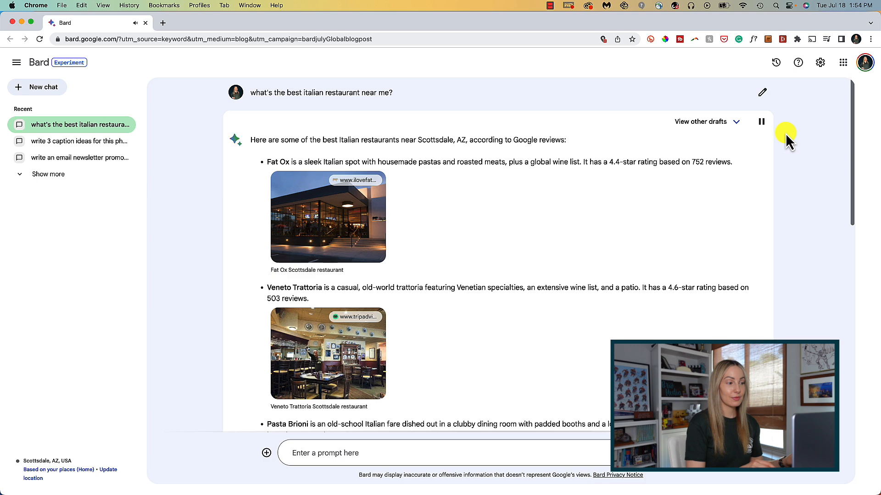
pyautogui.moveTo(781, 130)
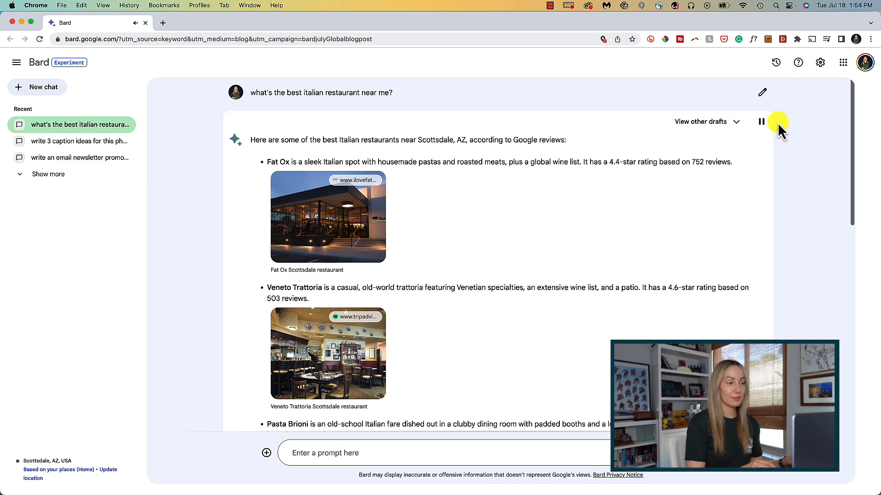
pyautogui.click(761, 121)
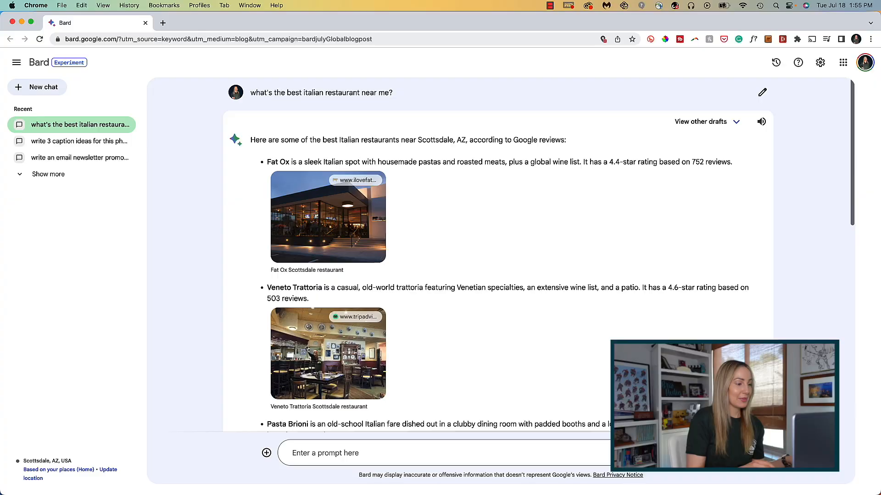
pyautogui.moveTo(803, 121)
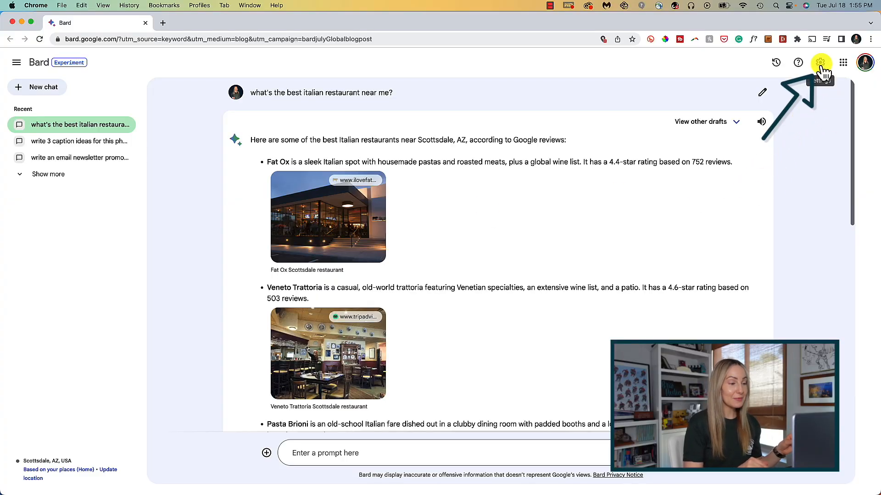
# - Switch Bard's dark theme on and back off, then start an empty new chat
pyautogui.click(820, 62)
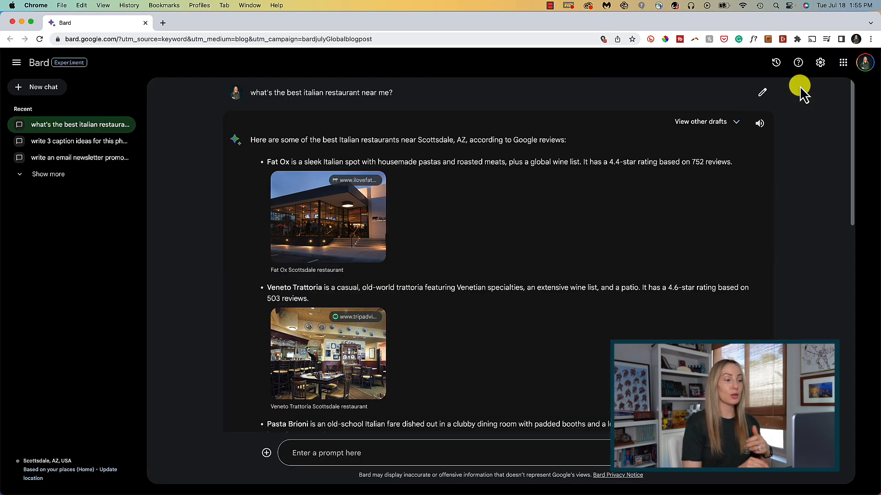
pyautogui.moveTo(805, 156)
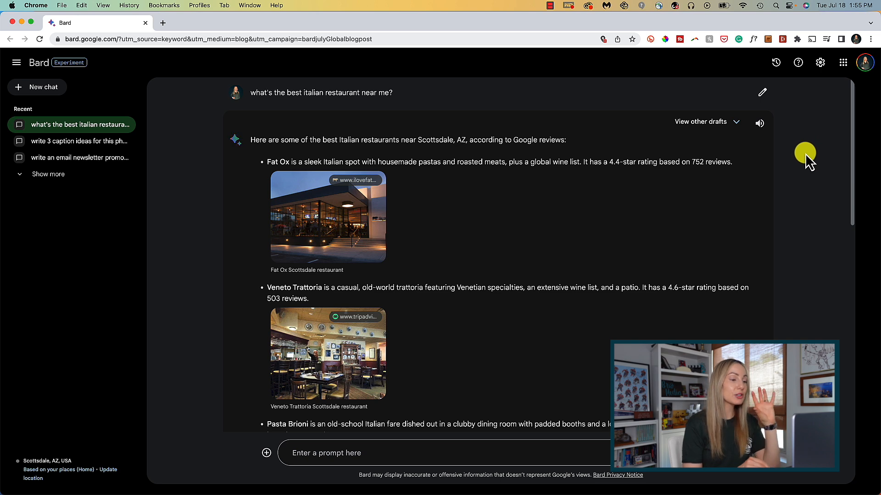
pyautogui.moveTo(808, 197)
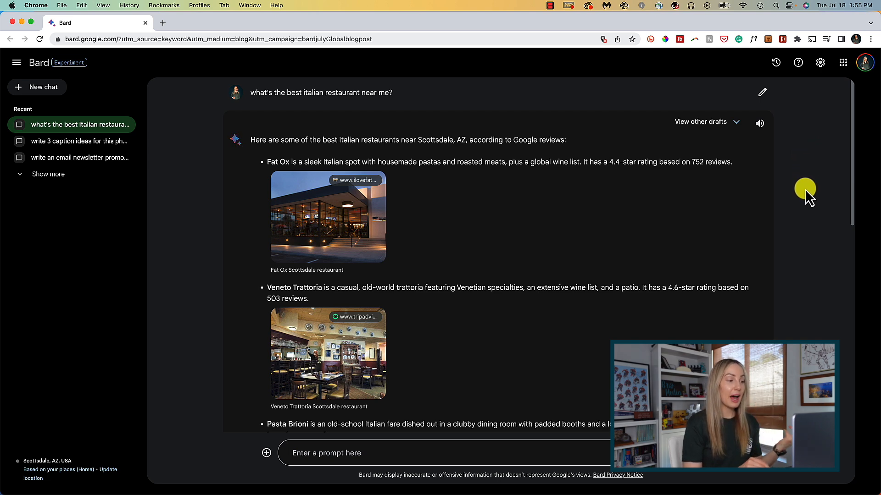
pyautogui.moveTo(798, 182)
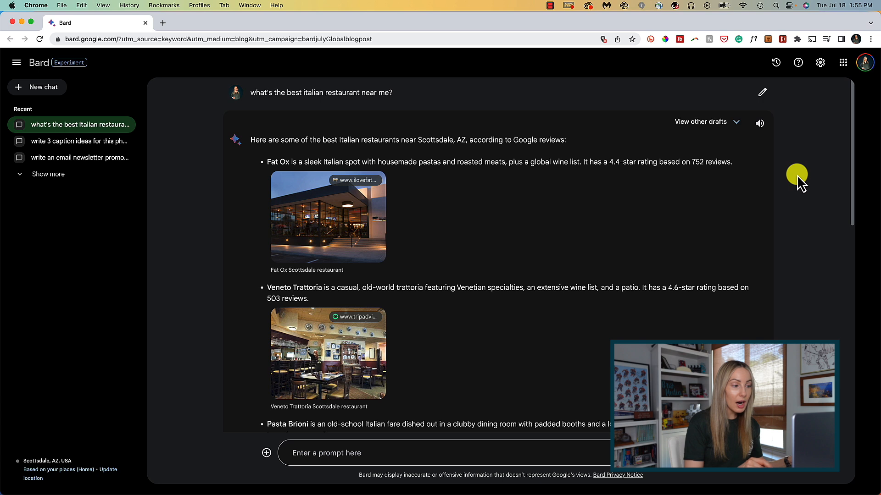
pyautogui.click(820, 63)
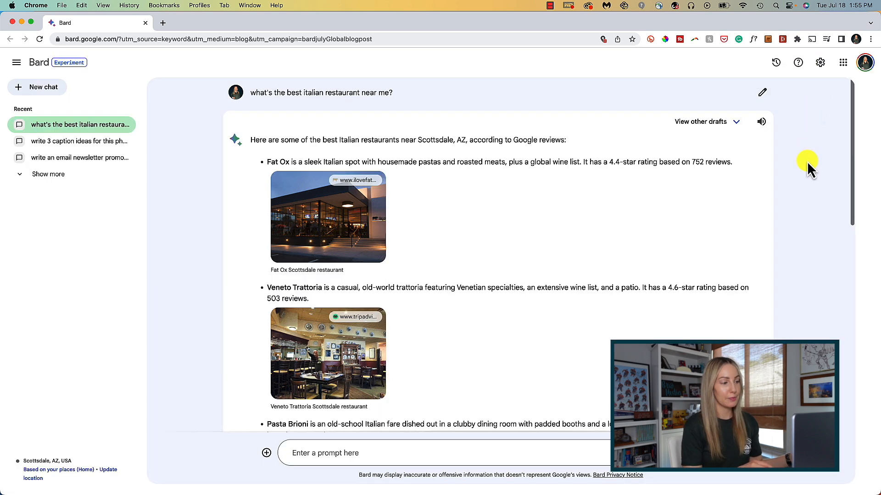
pyautogui.click(43, 87)
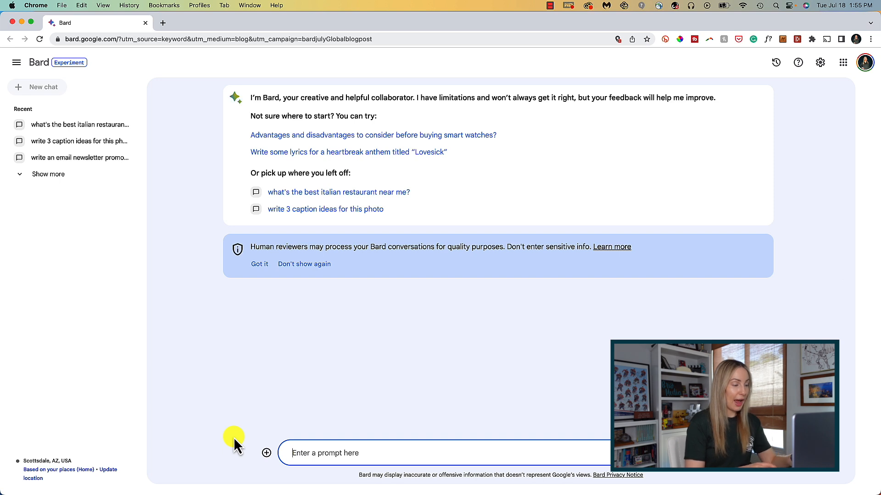
pyautogui.moveTo(226, 459)
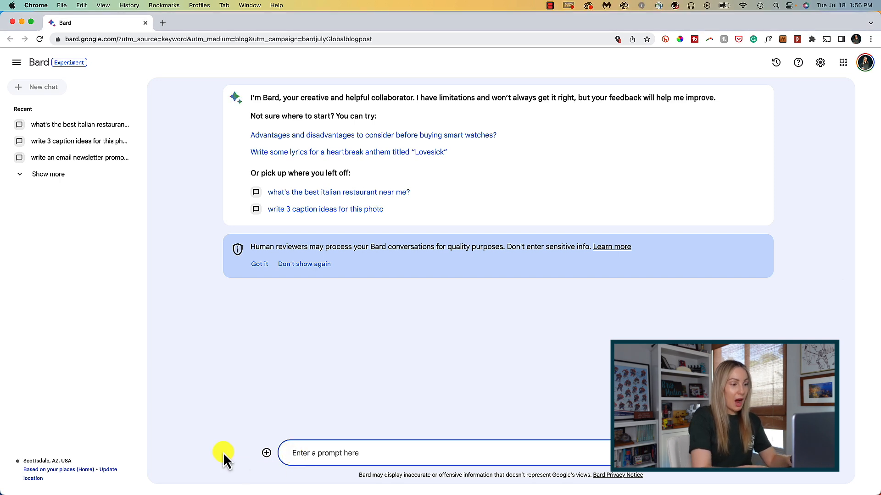
# - Ask Bard for an email newsletter promoting the Talk Techie To Me podcast's latest episode
pyautogui.write('write an email newsletter promoting my podcast called Talk Techie To Me. this late')
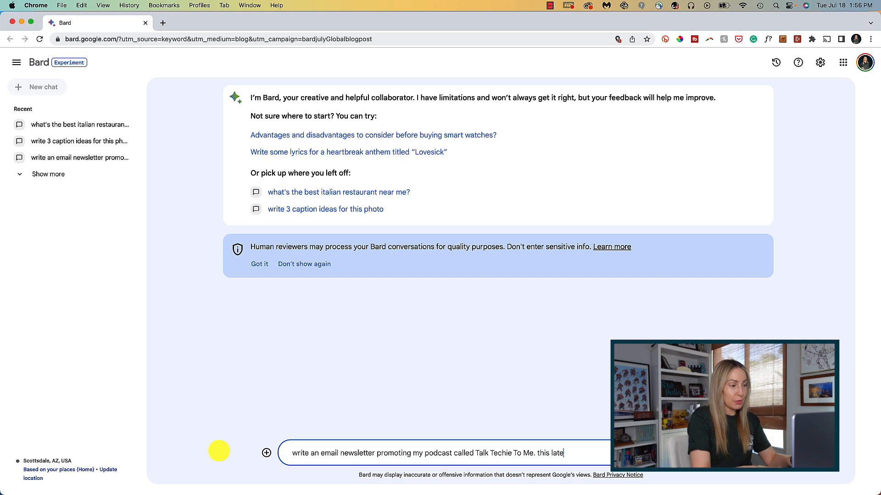
pyautogui.write('st episode is a')
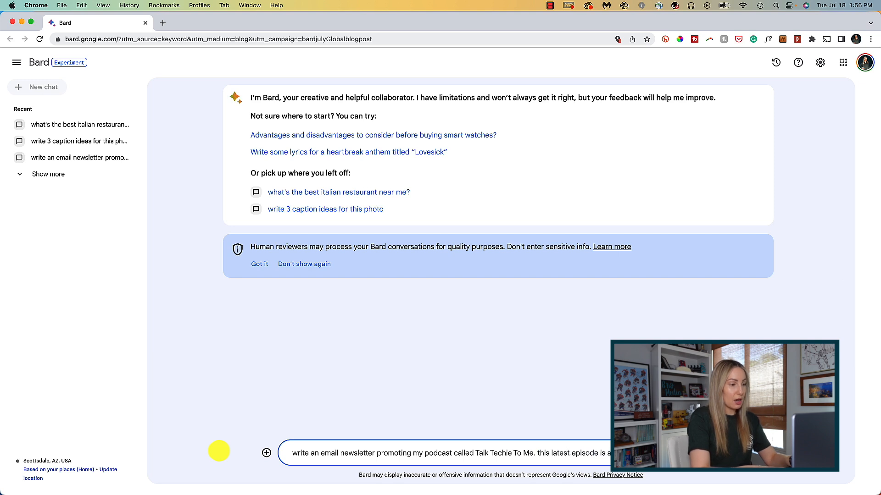
pyautogui.write('discuss what it means for consumers.')
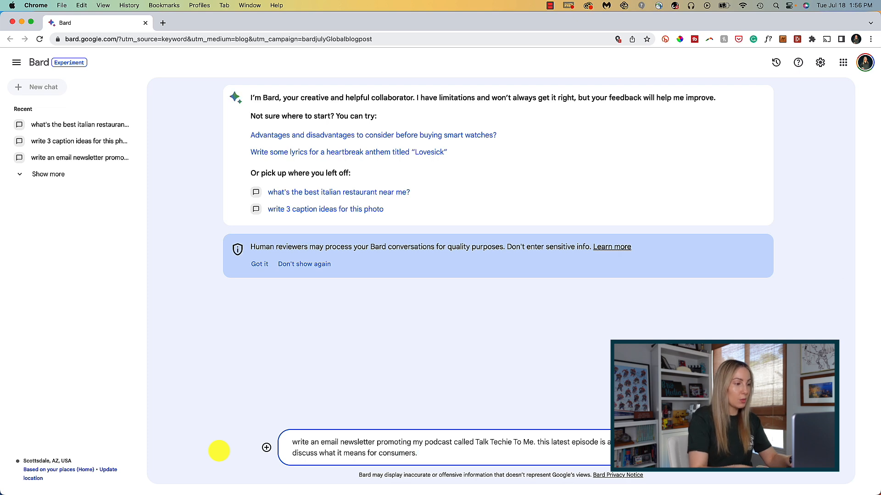
pyautogui.press('Return')
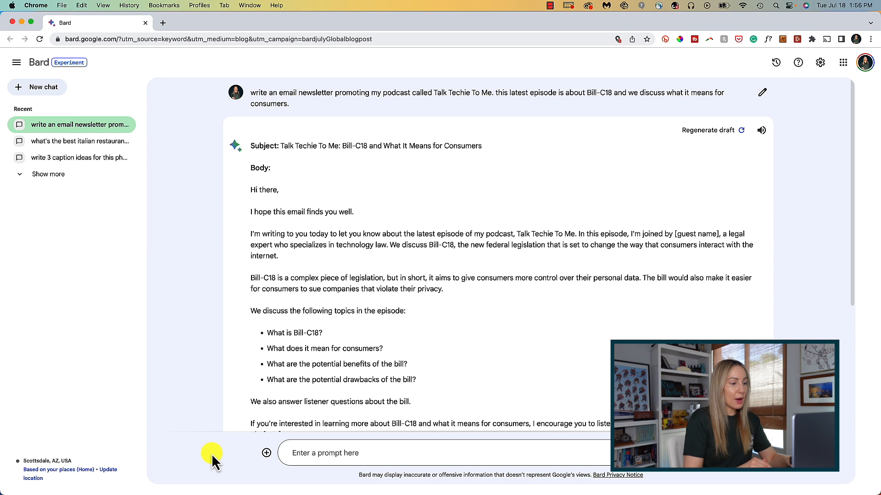
pyautogui.moveTo(396, 207)
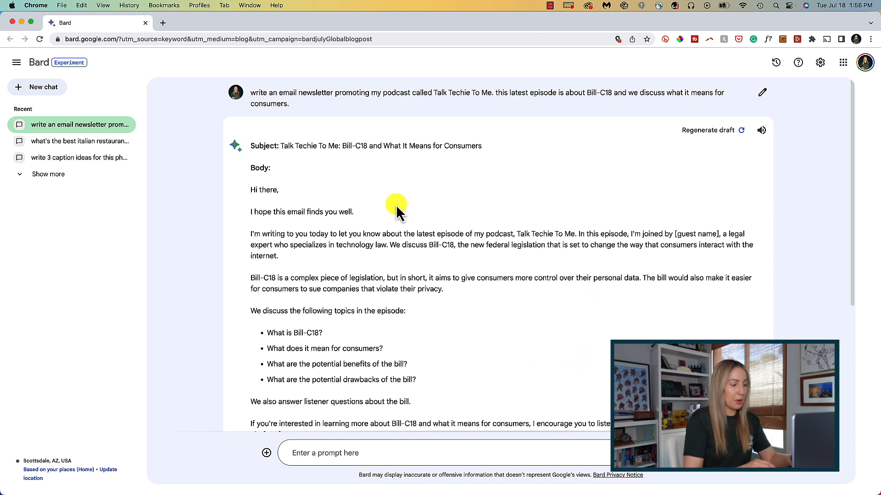
pyautogui.moveTo(552, 313)
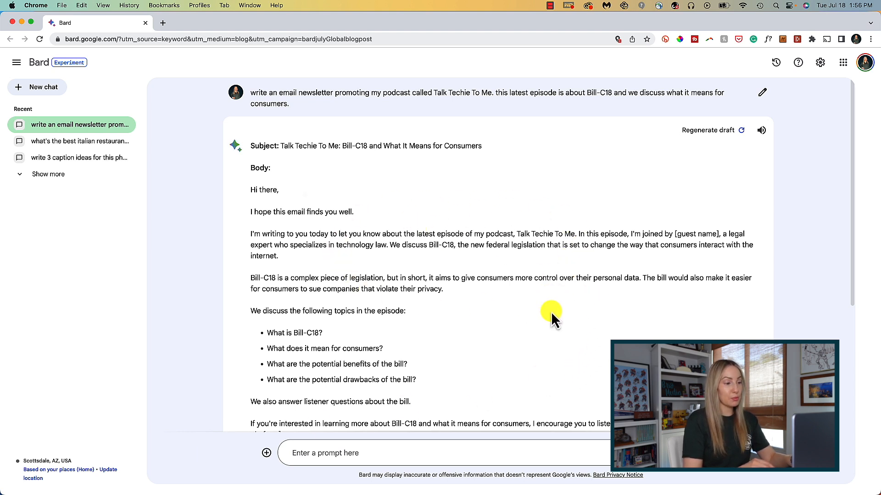
# - Modify the newsletter response to Simpler and scroll through the 'New episode on Bill-C18' draft
pyautogui.scroll(-3)
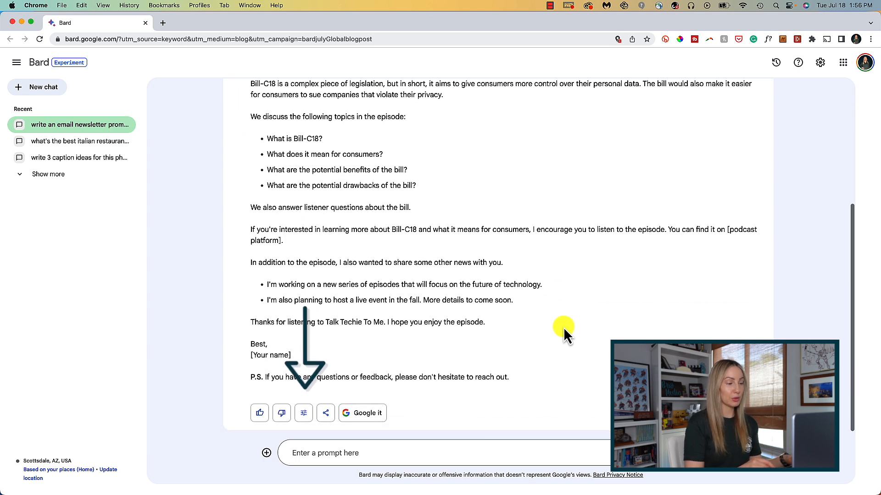
pyautogui.click(303, 413)
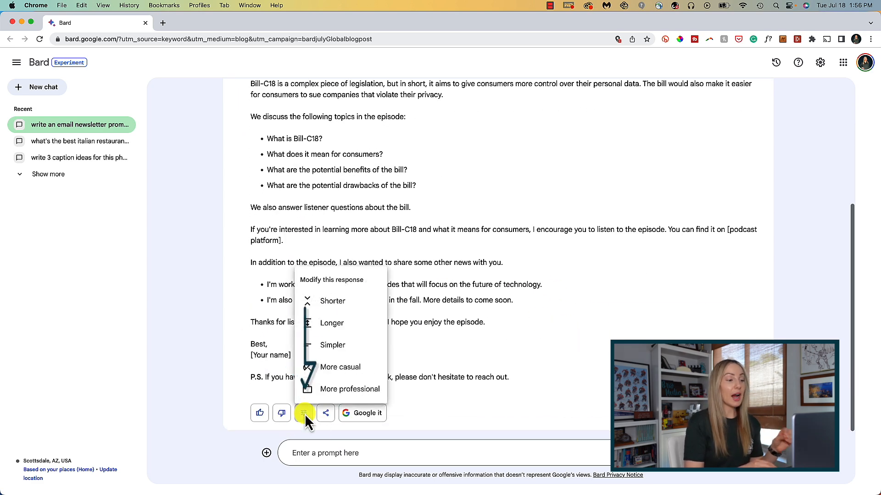
pyautogui.moveTo(332, 303)
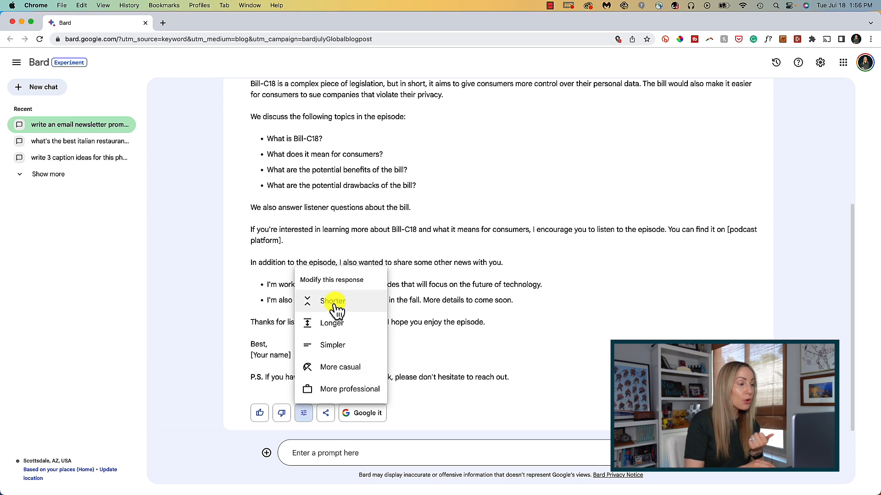
pyautogui.moveTo(332, 345)
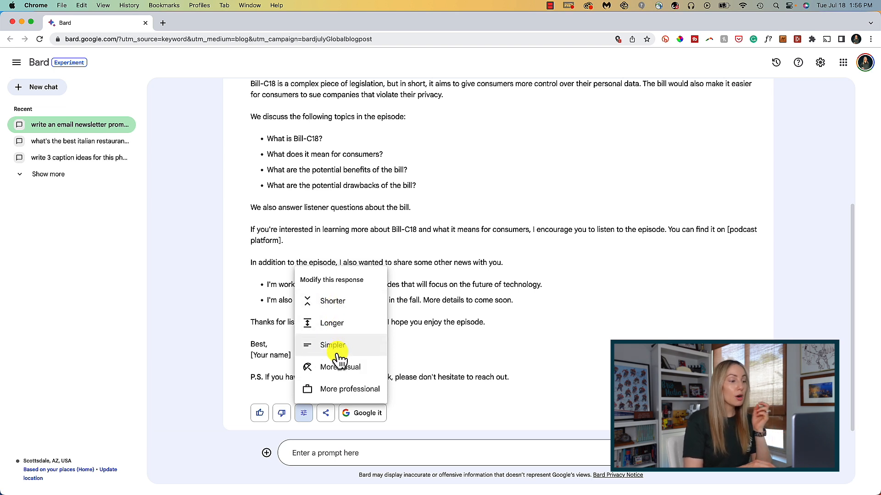
pyautogui.moveTo(367, 390)
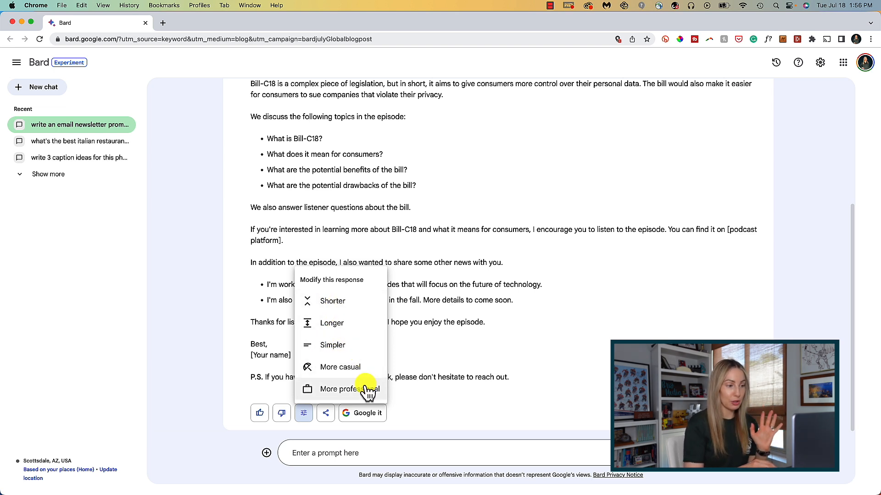
pyautogui.moveTo(357, 353)
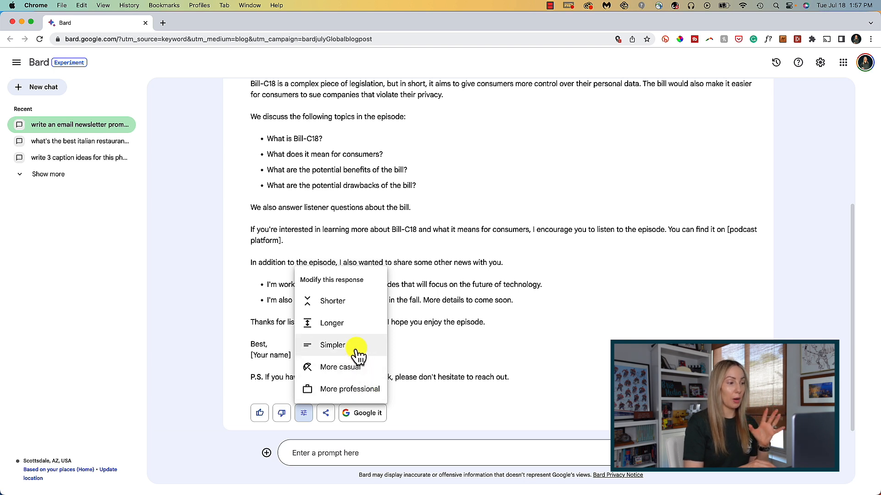
pyautogui.click(332, 345)
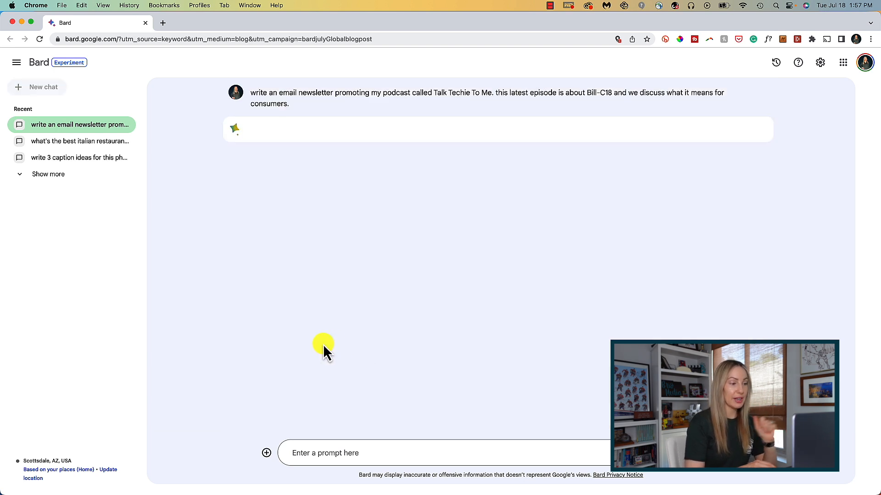
pyautogui.moveTo(193, 361)
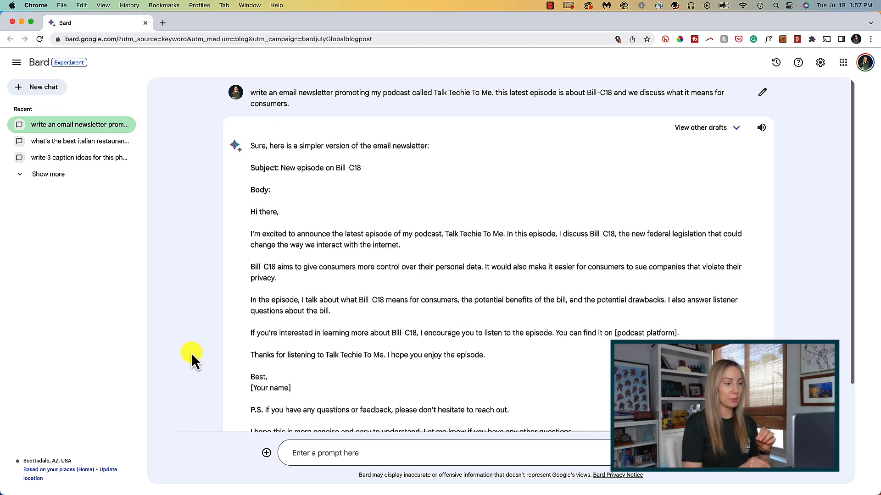
pyautogui.moveTo(425, 280)
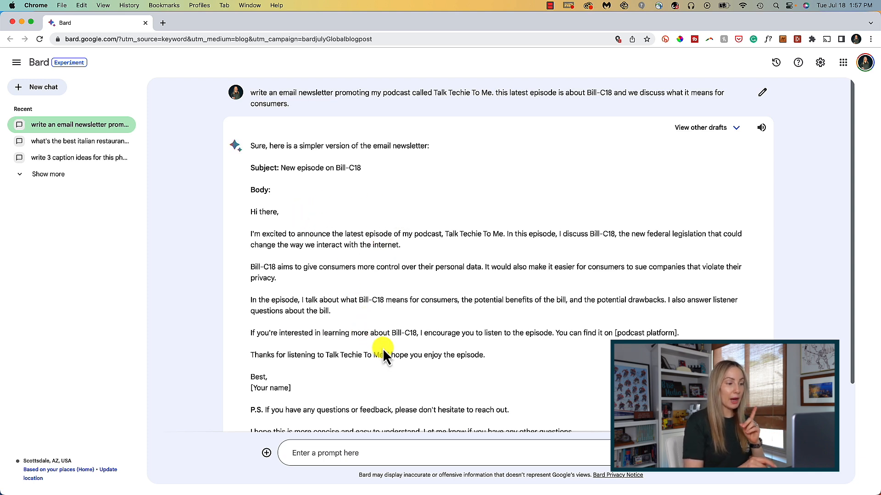
pyautogui.moveTo(519, 265)
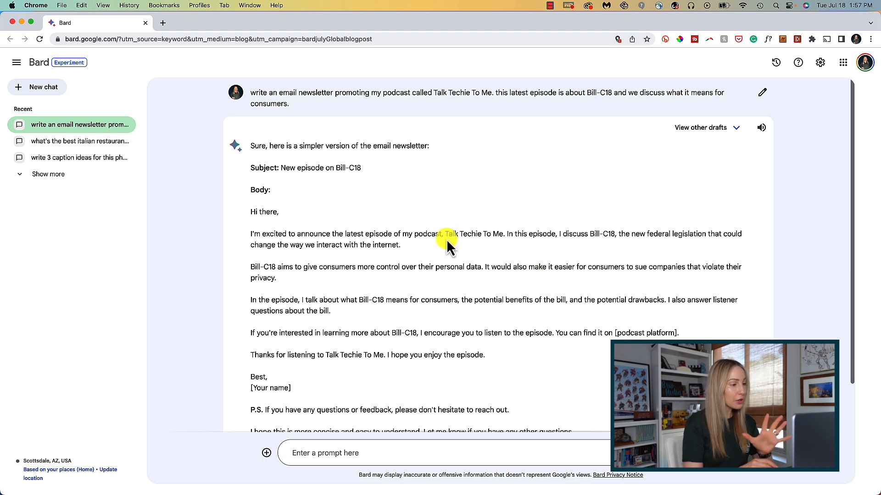
pyautogui.moveTo(478, 257)
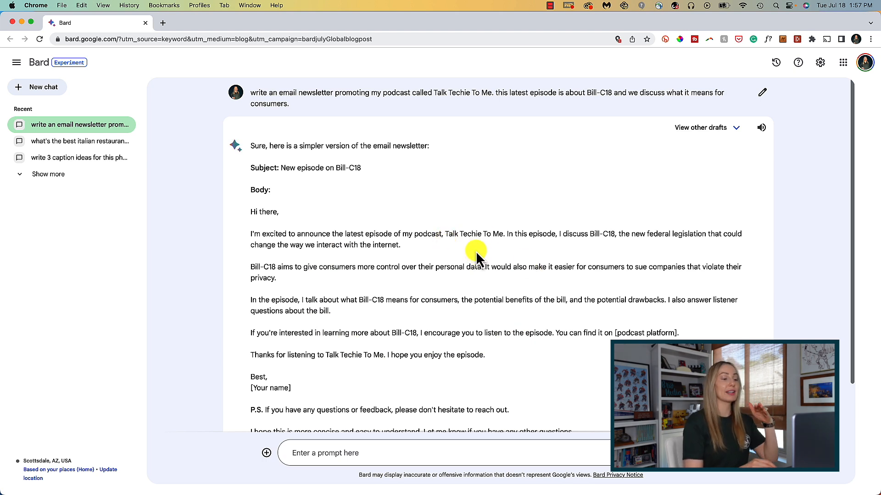
pyautogui.moveTo(465, 270)
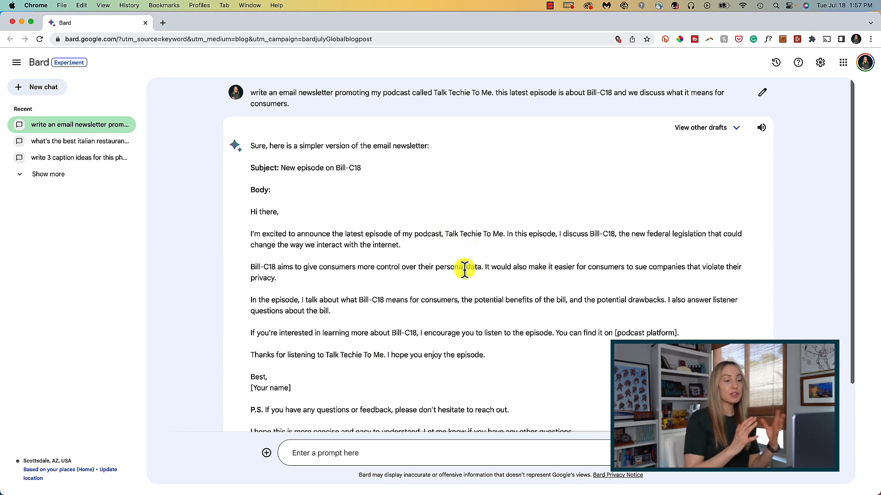
pyautogui.moveTo(391, 303)
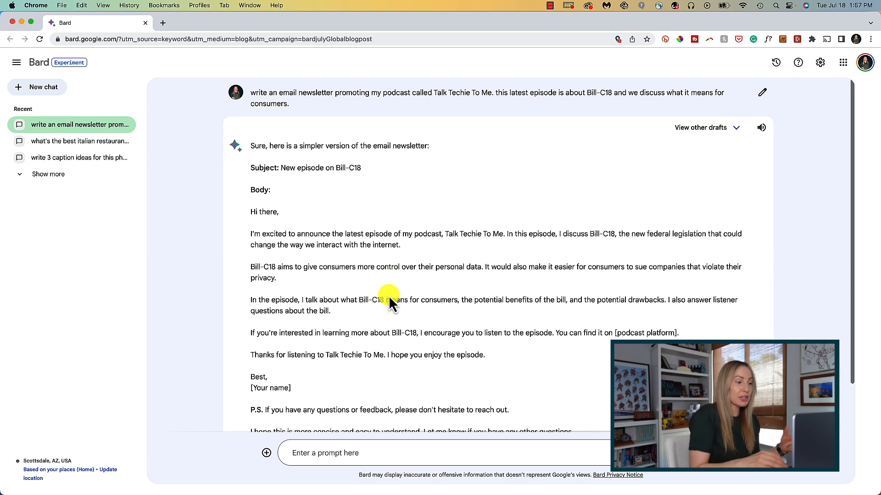
pyautogui.moveTo(472, 334)
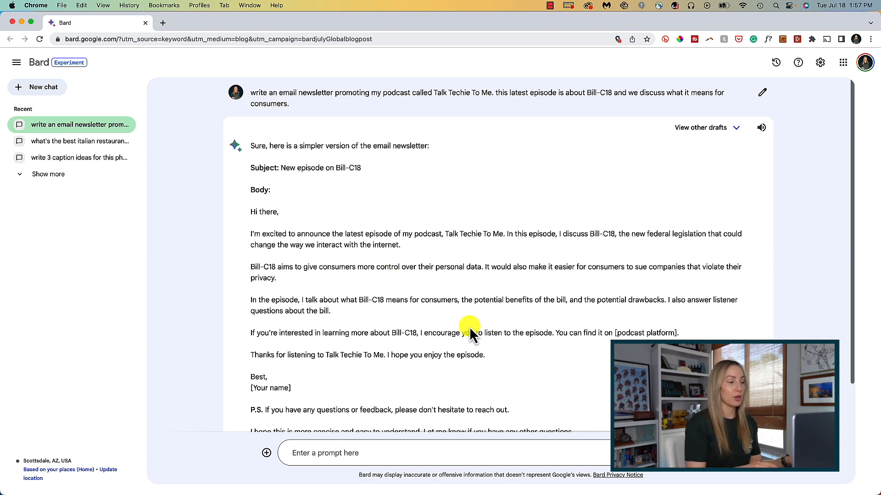
pyautogui.moveTo(232, 249)
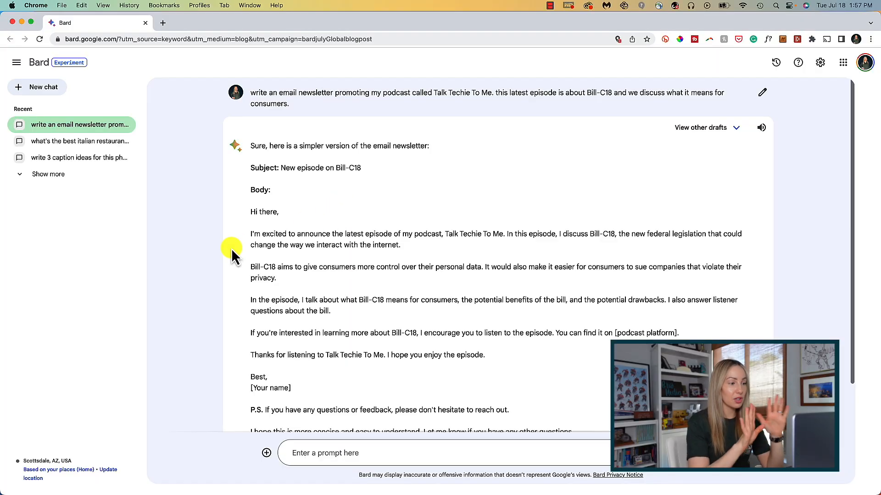
pyautogui.scroll(-3)
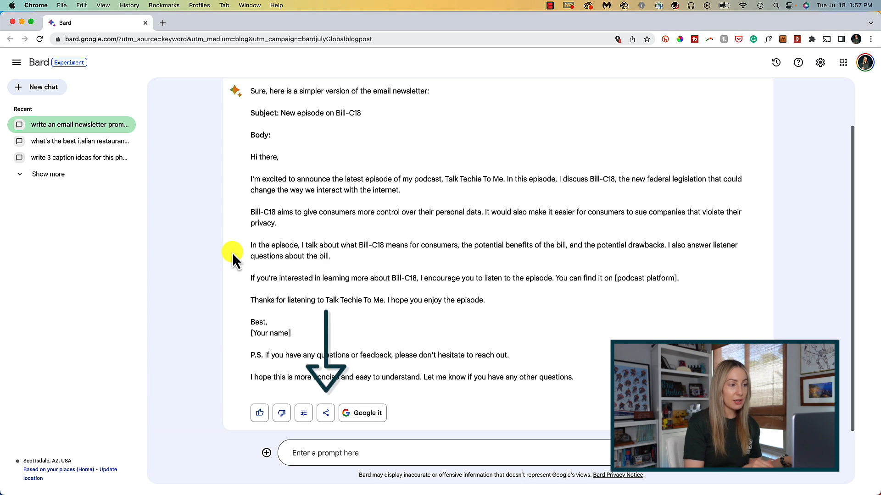
pyautogui.click(326, 414)
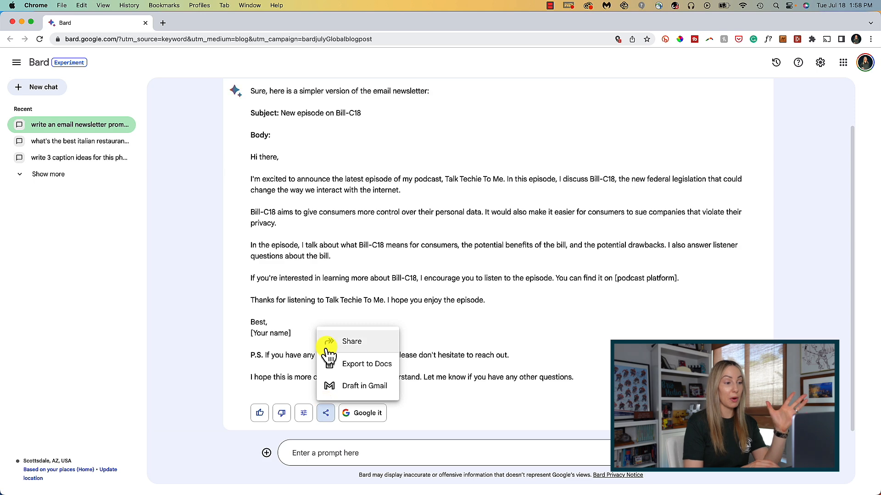
pyautogui.click(352, 341)
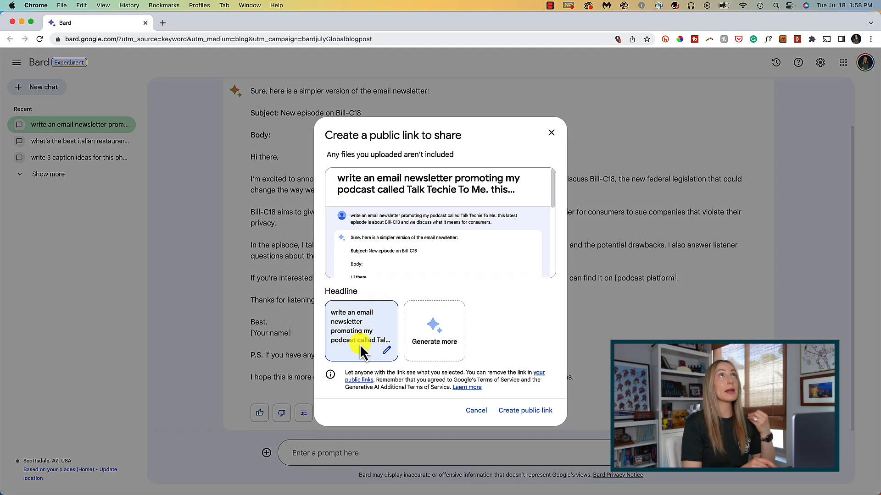
pyautogui.moveTo(350, 206)
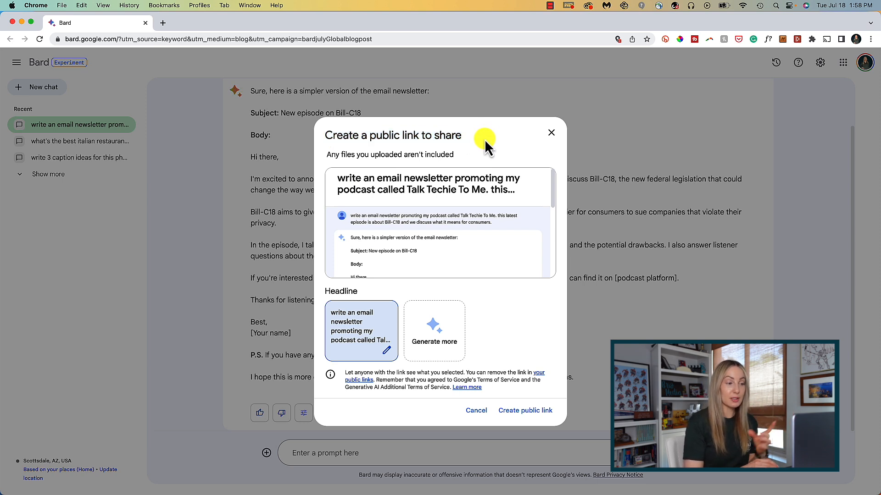
pyautogui.moveTo(551, 132)
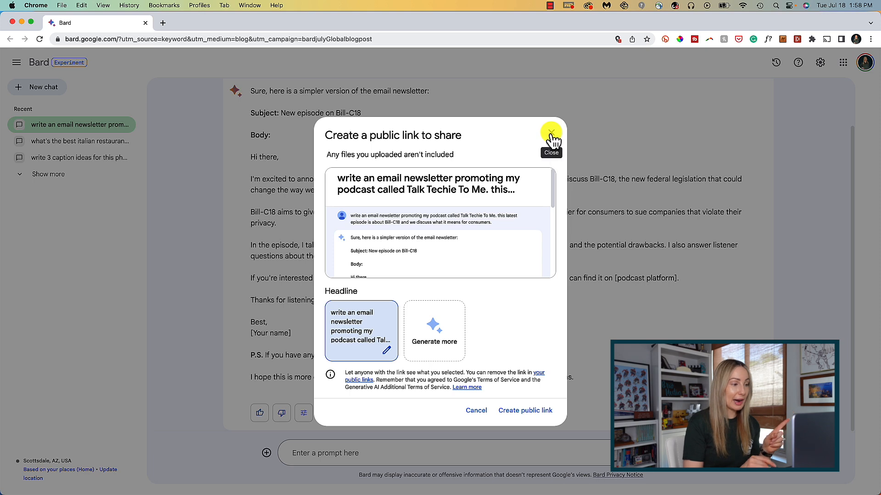
pyautogui.click(550, 132)
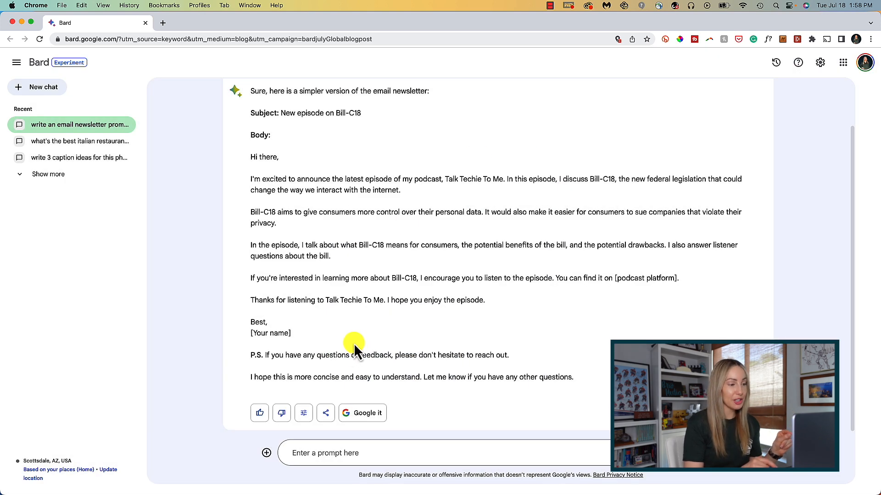
# - Export the simplified newsletter to Google Docs and open the new document
pyautogui.click(325, 412)
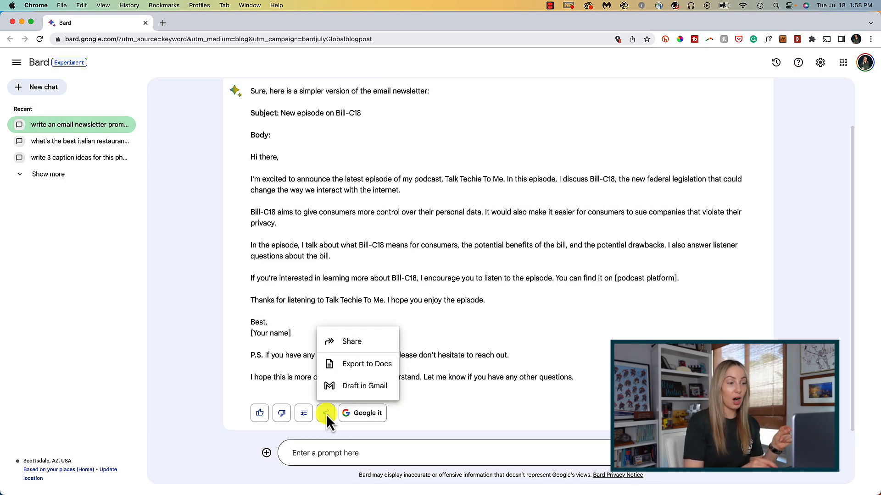
pyautogui.moveTo(369, 364)
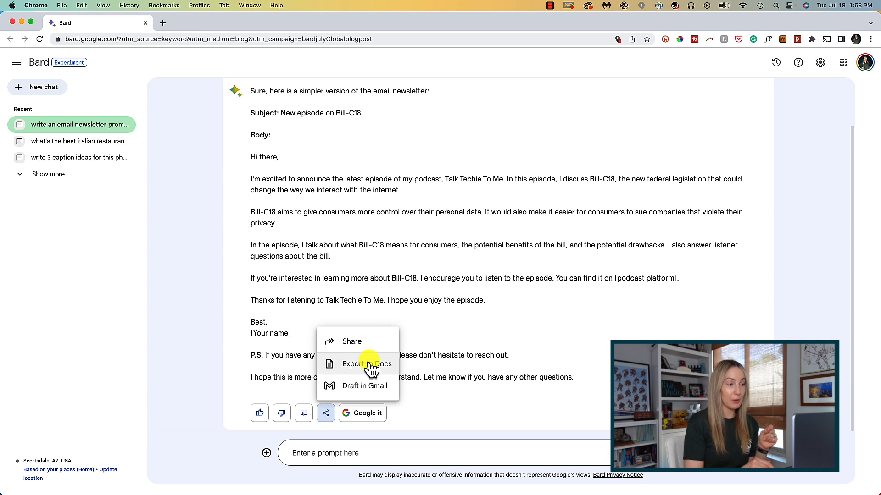
pyautogui.moveTo(375, 385)
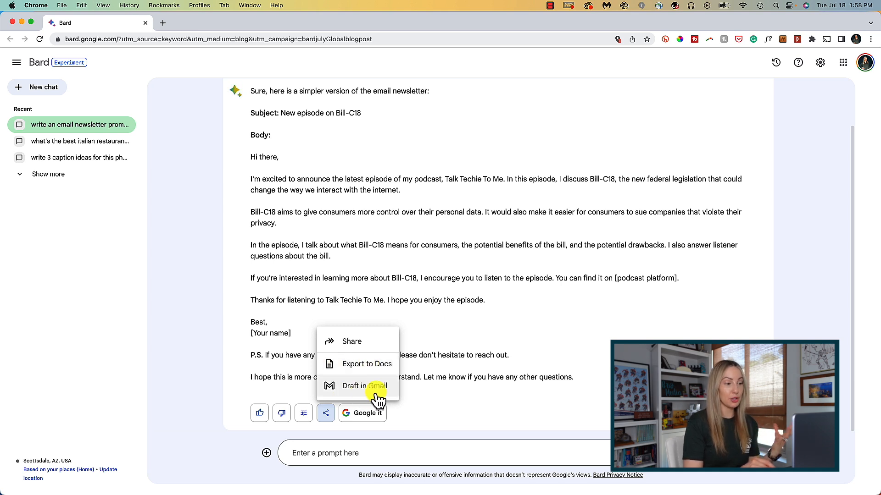
pyautogui.moveTo(366, 363)
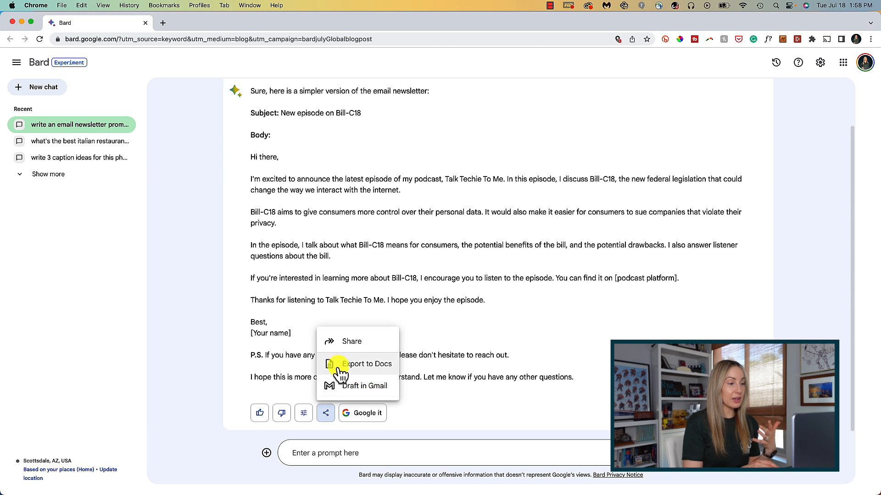
pyautogui.click(366, 363)
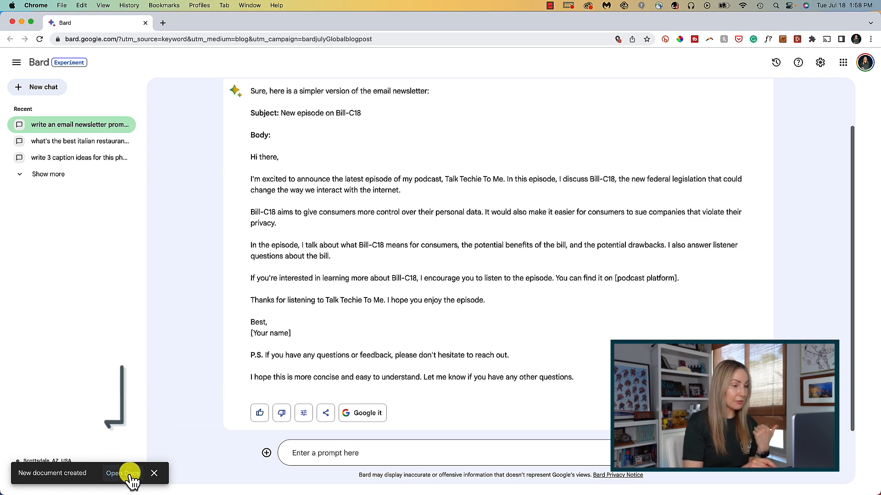
pyautogui.click(123, 473)
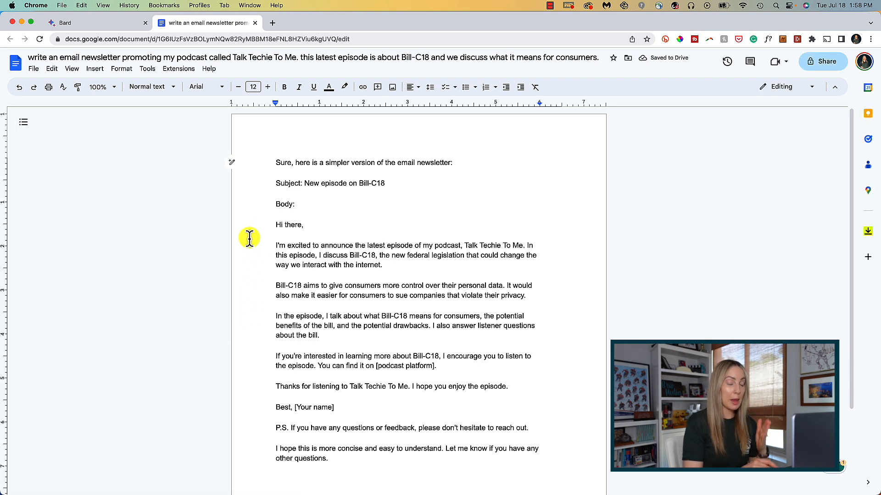
pyautogui.click(187, 58)
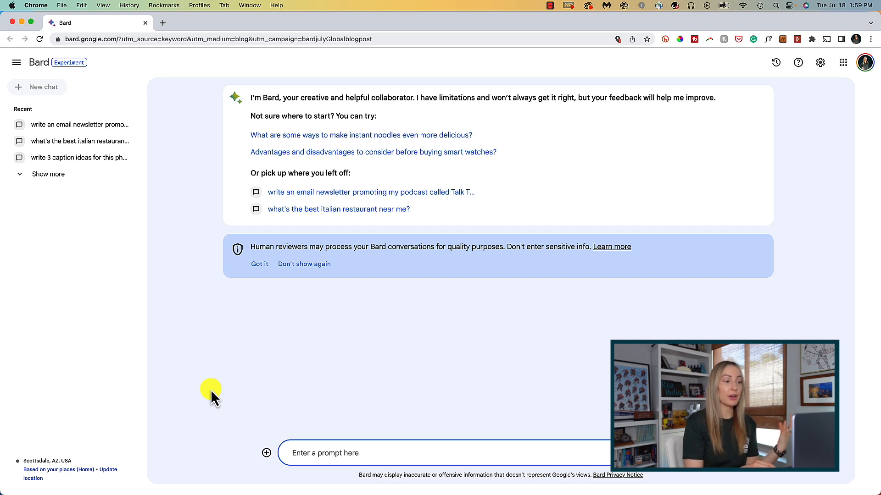
# - Ask Bard for a table of NHL teams' Stanley Cup wins, ordered from most wins
pyautogui.write('create a table comparing')
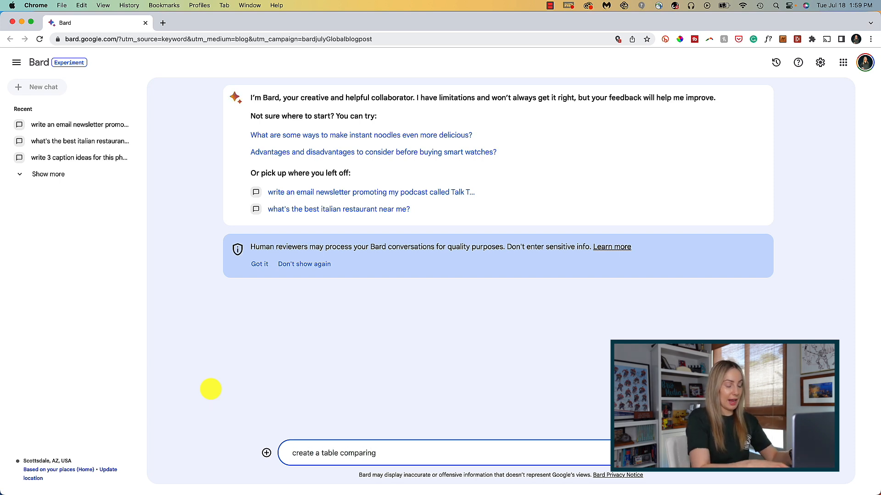
pyautogui.write('all the NHL team stanl')
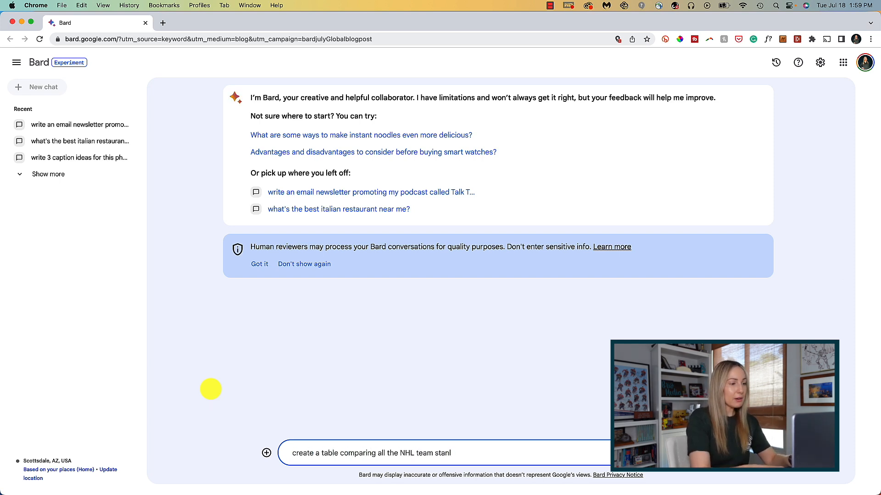
pyautogui.write('stanley cup wins, organize')
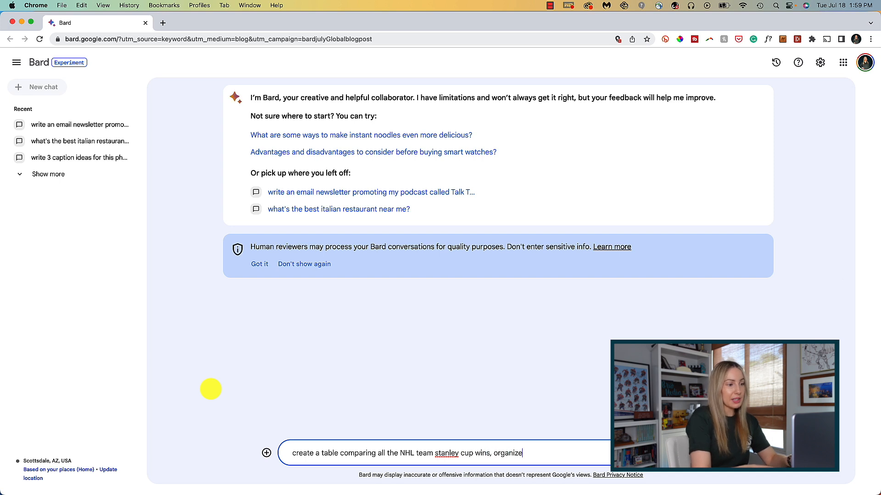
pyautogui.write('d per year from most wins')
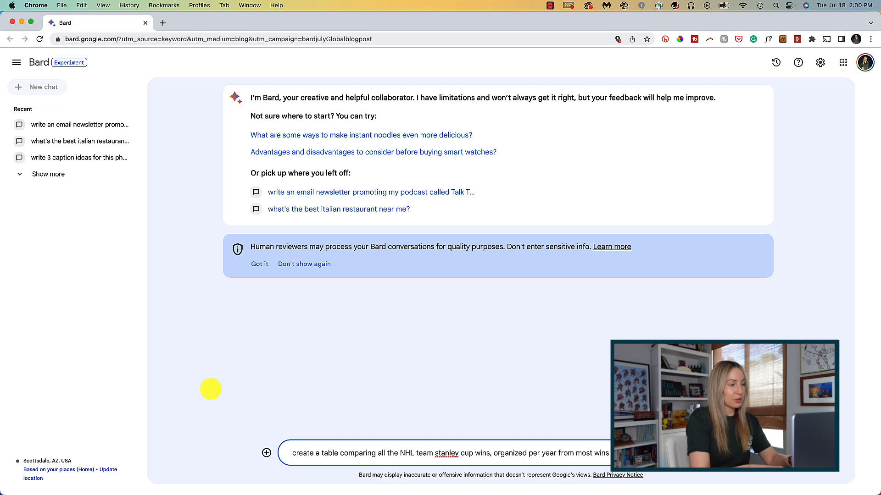
pyautogui.press('Return')
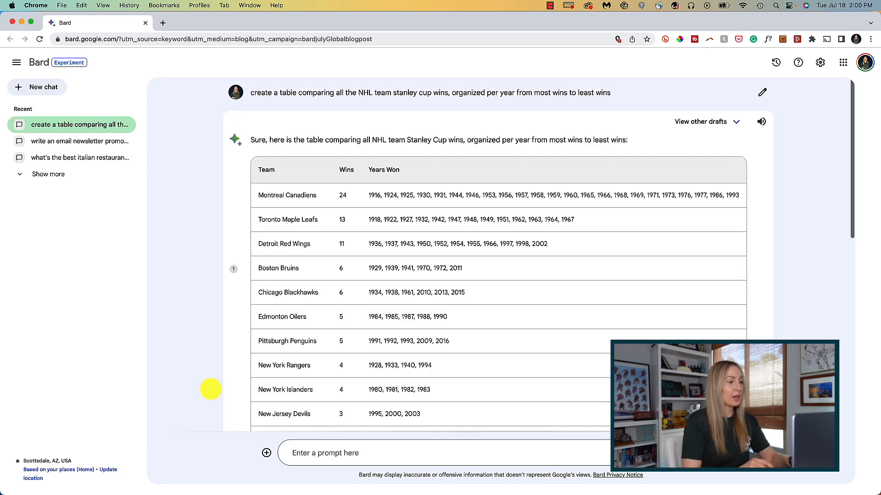
pyautogui.moveTo(598, 195)
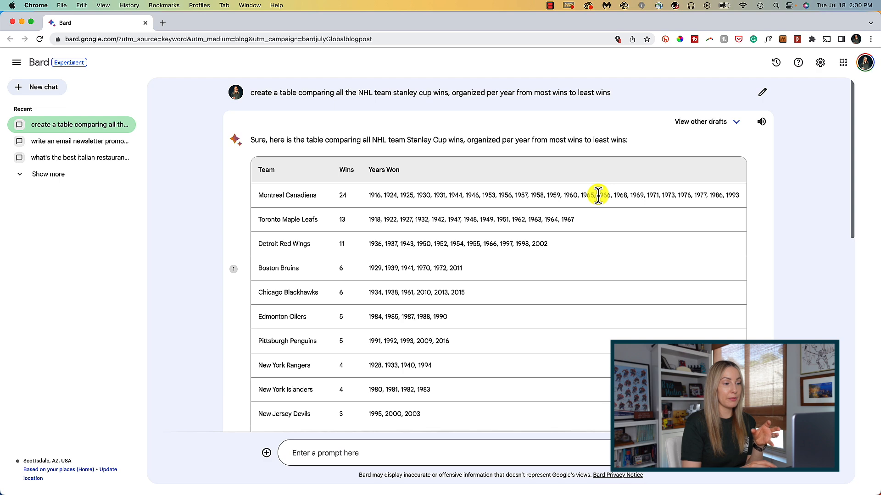
# - Export the Stanley Cup wins table to Google Sheets and open the new spreadsheet
pyautogui.scroll(-3)
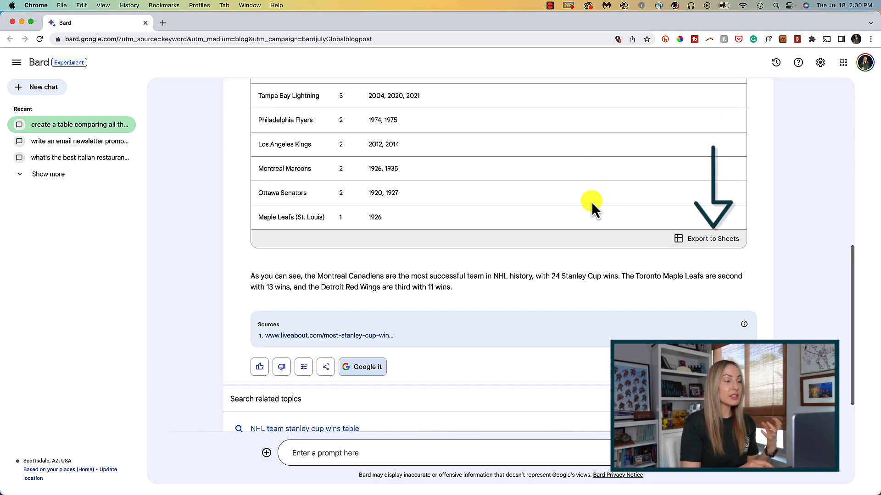
pyautogui.moveTo(683, 264)
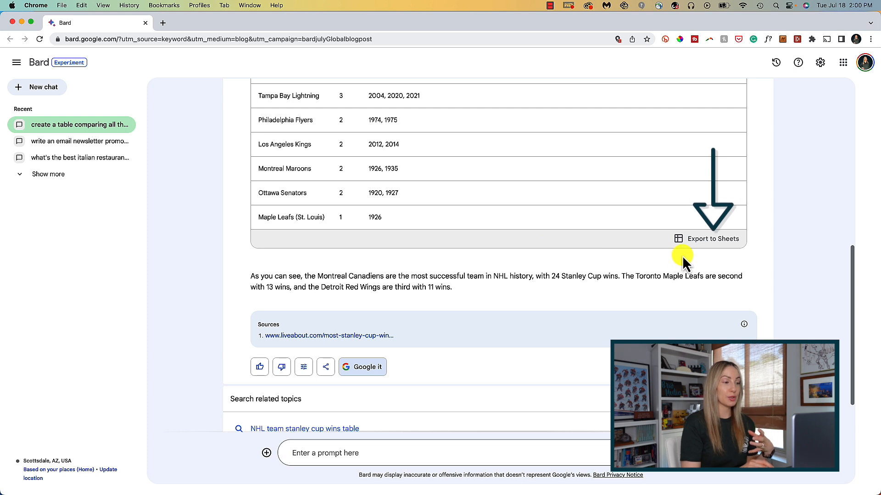
pyautogui.moveTo(685, 240)
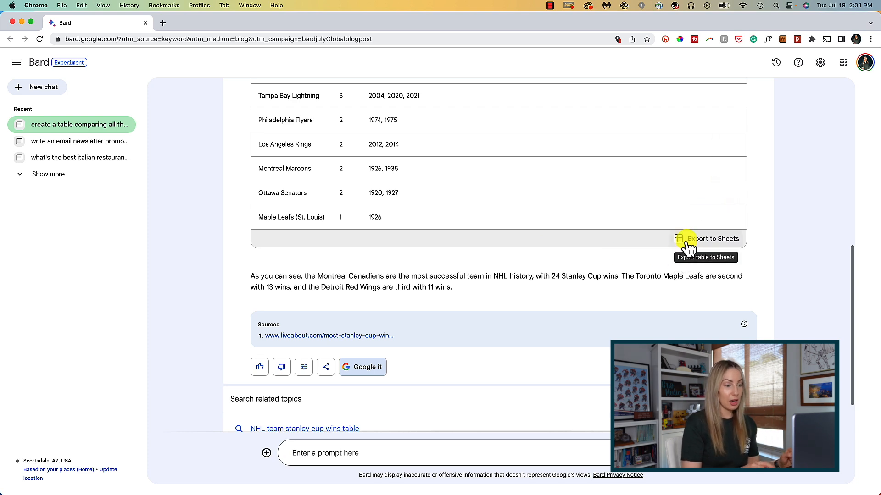
pyautogui.moveTo(716, 247)
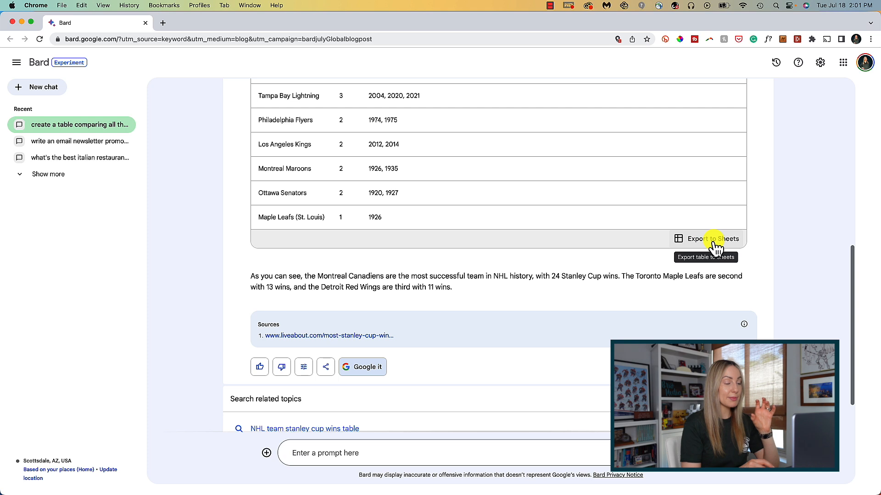
pyautogui.click(712, 238)
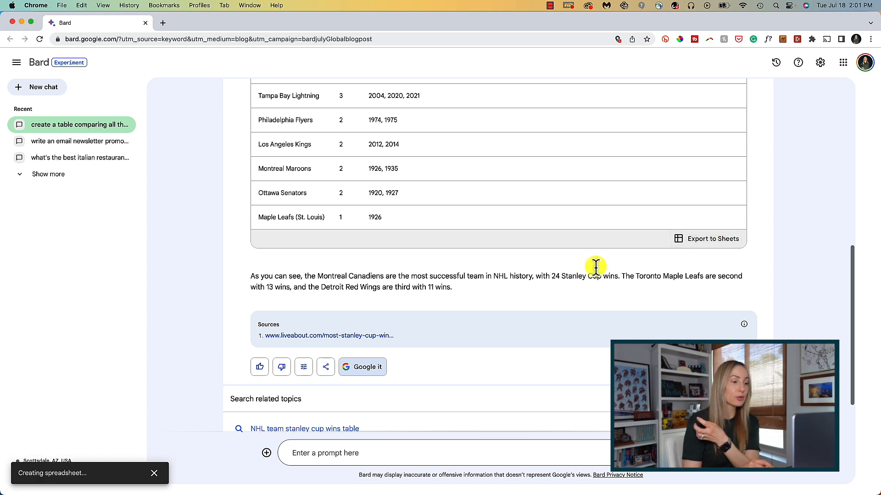
pyautogui.moveTo(165, 450)
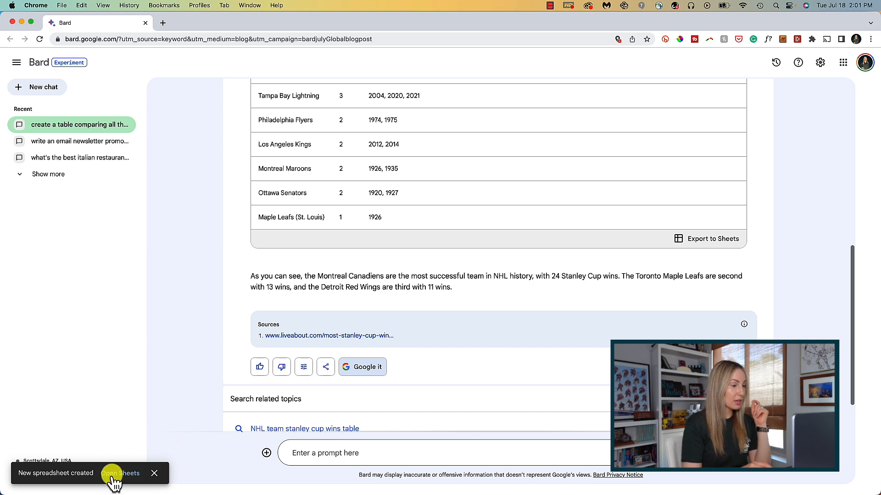
pyautogui.click(120, 473)
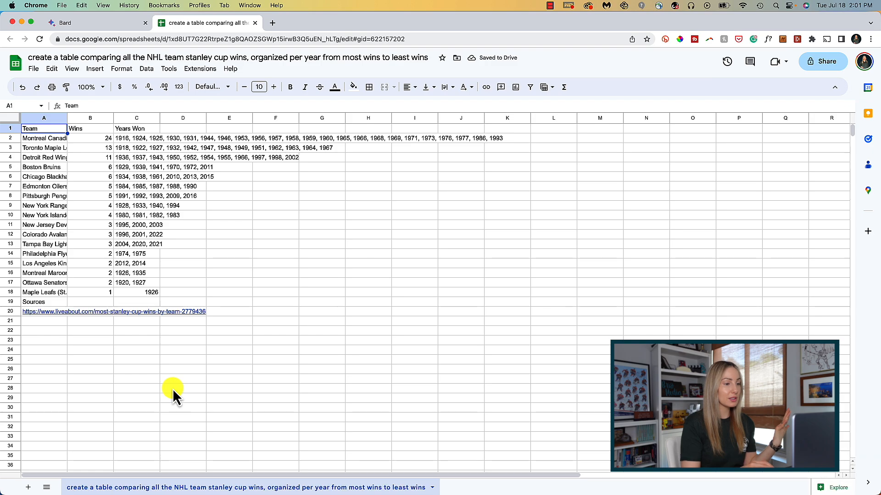
pyautogui.click(84, 22)
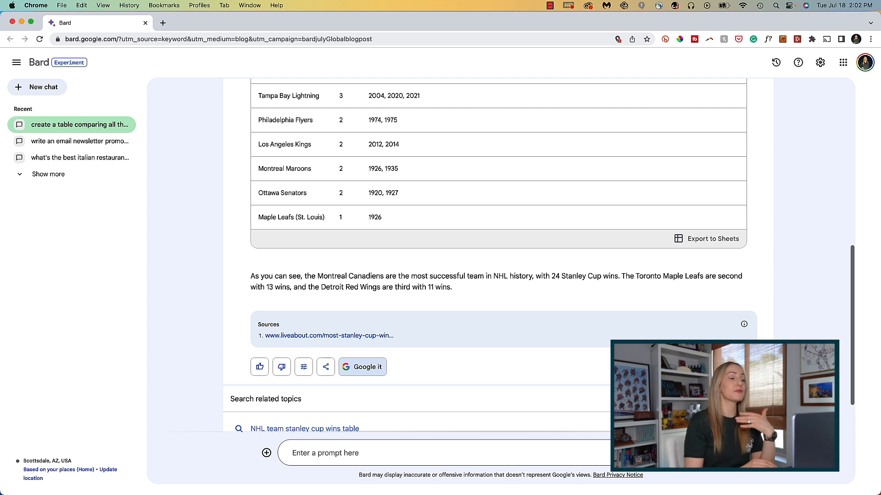
pyautogui.moveTo(190, 247)
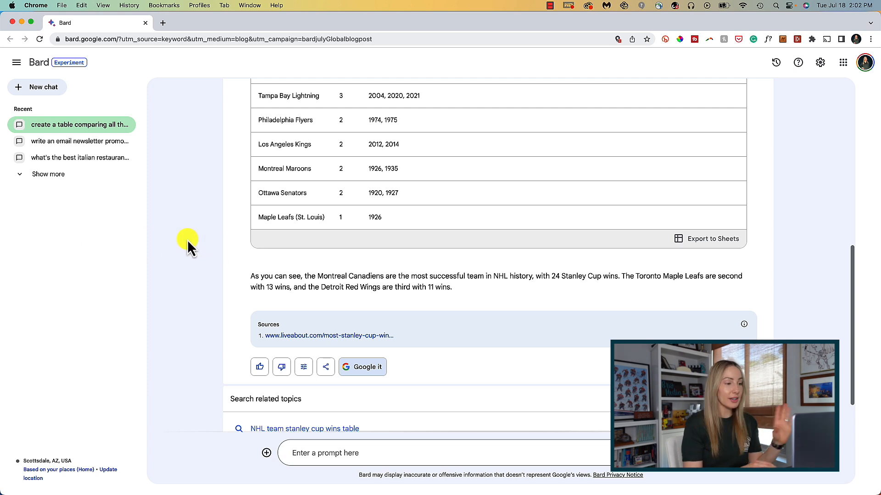
pyautogui.moveTo(181, 252)
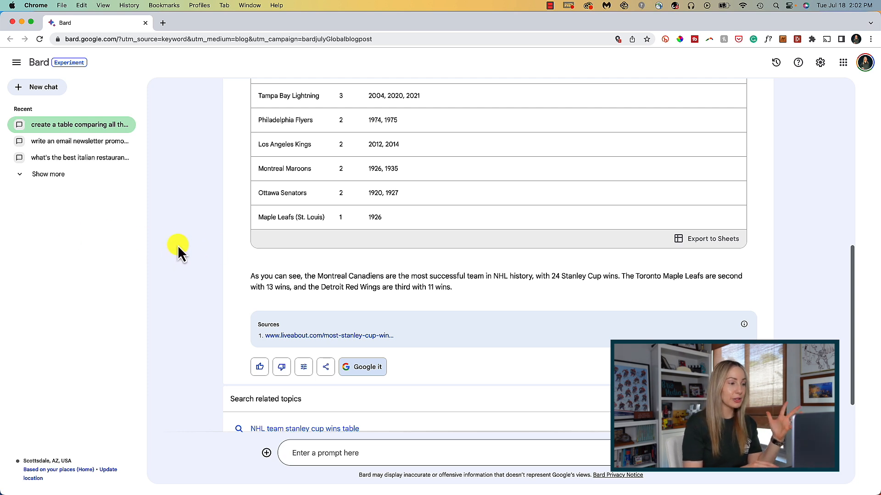
pyautogui.moveTo(203, 245)
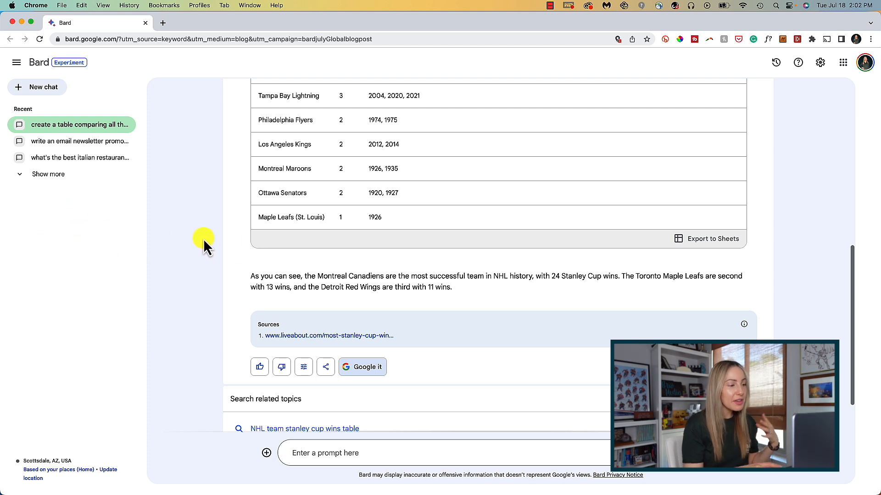
pyautogui.moveTo(620, 184)
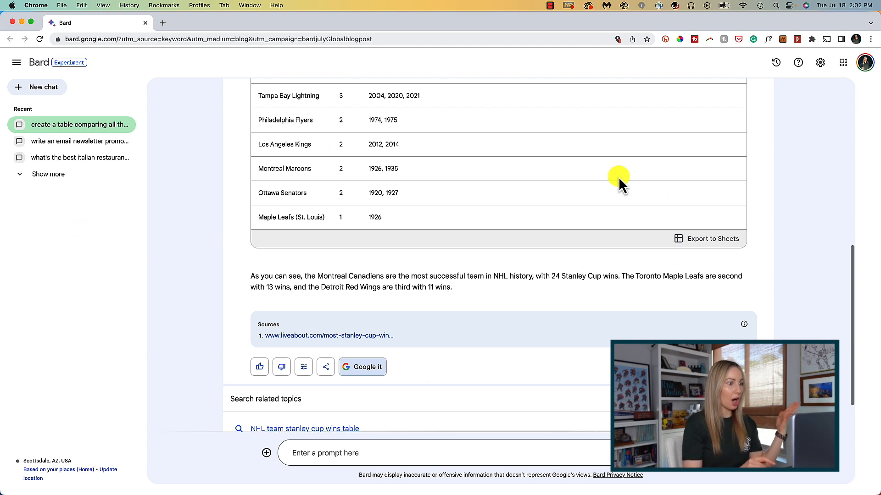
# - Scroll Bard's Stanley Cup answer to reveal its source and related search suggestions
pyautogui.scroll(-3)
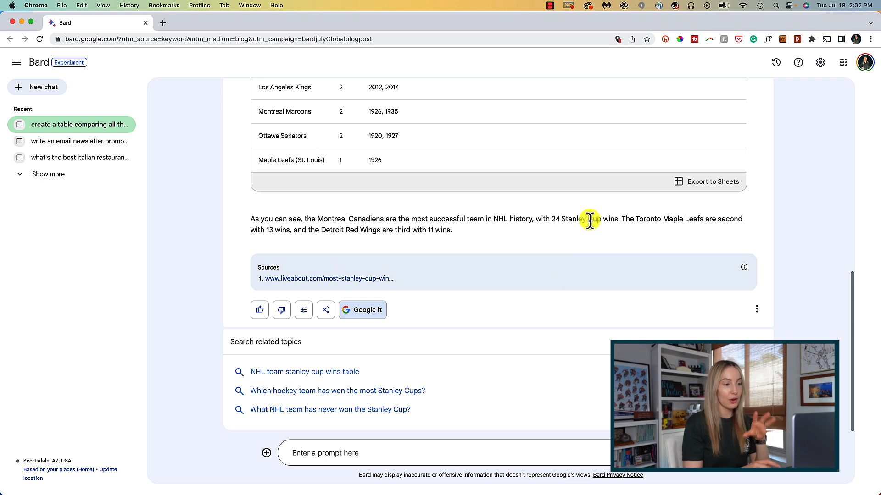
pyautogui.moveTo(408, 128)
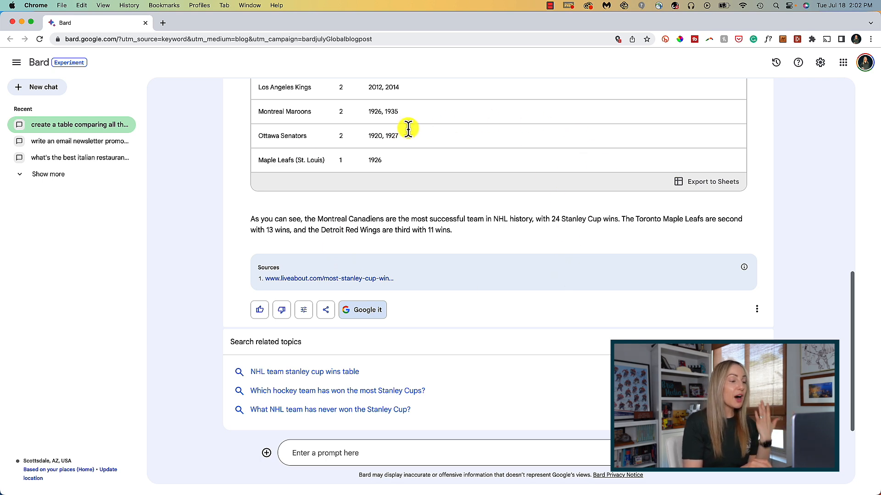
pyautogui.moveTo(400, 160)
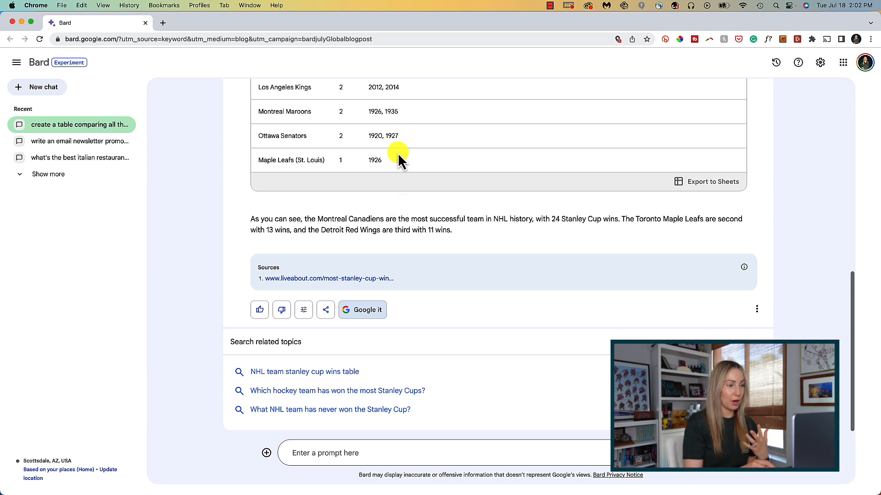
pyautogui.moveTo(403, 191)
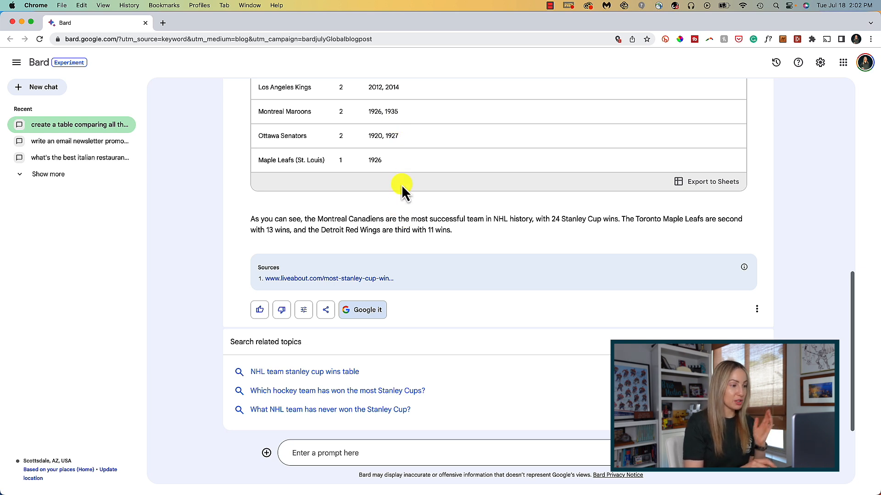
pyautogui.moveTo(52, 92)
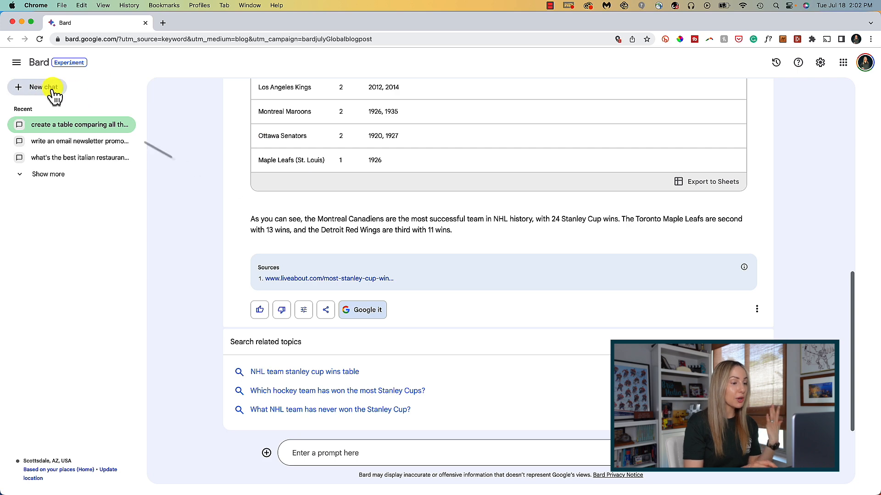
# - In a new chat, ask Bard what are some things to do in Sydney, Australia
pyautogui.click(37, 87)
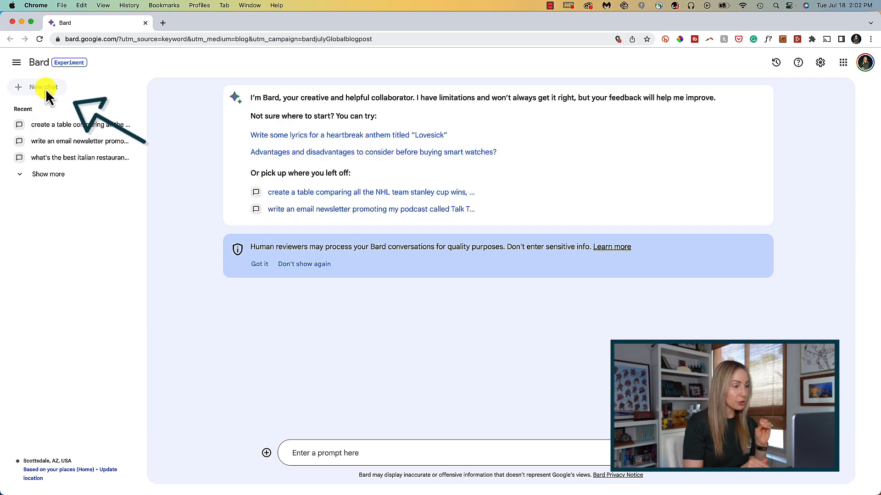
pyautogui.moveTo(310, 423)
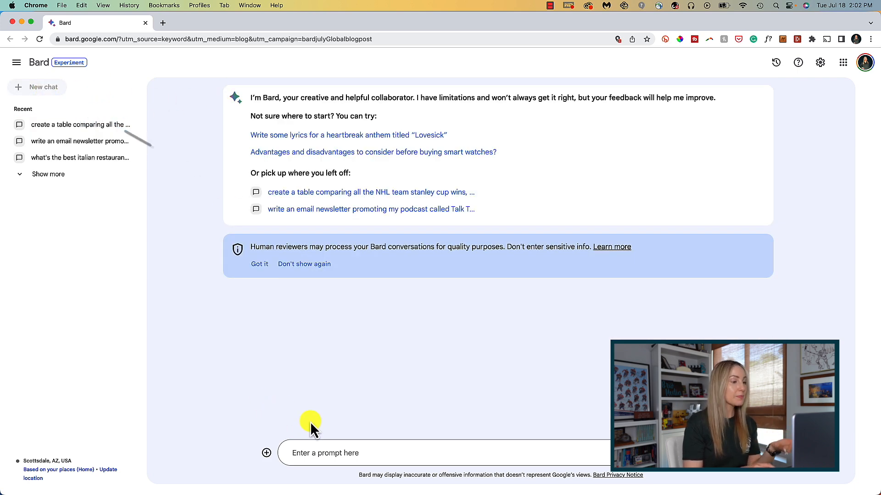
pyautogui.write('what are some things t')
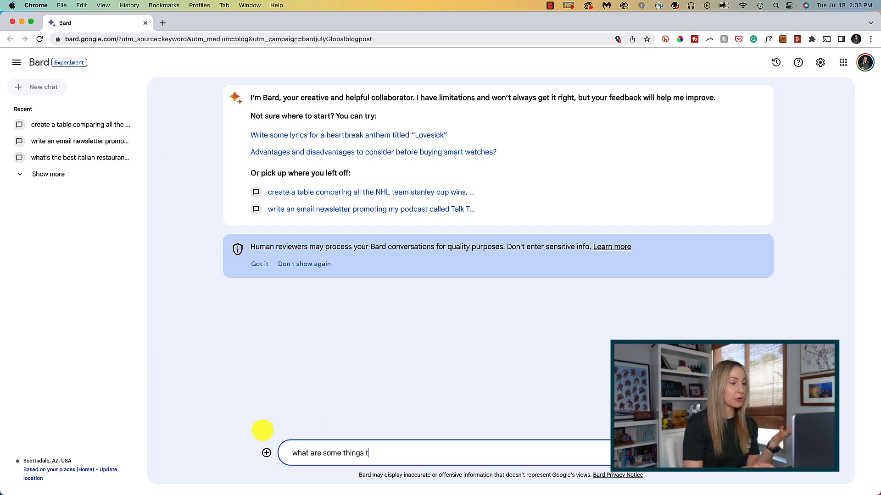
pyautogui.write('o do in Sydney austra')
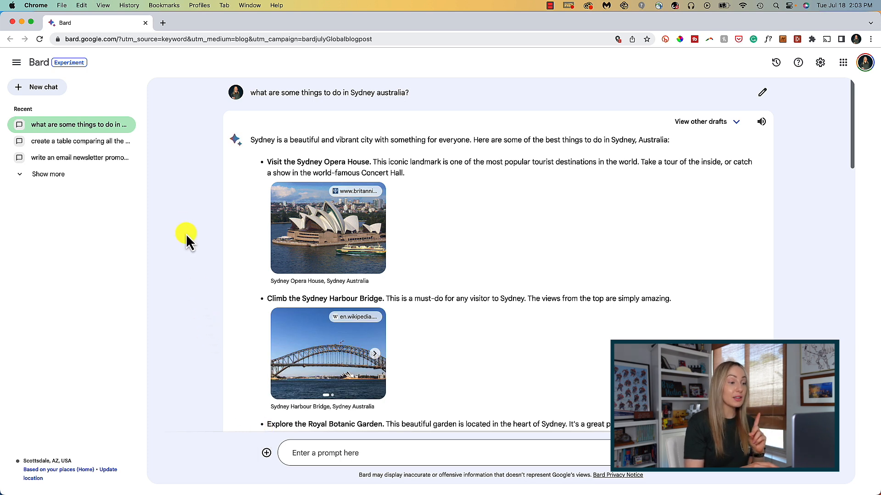
pyautogui.moveTo(175, 197)
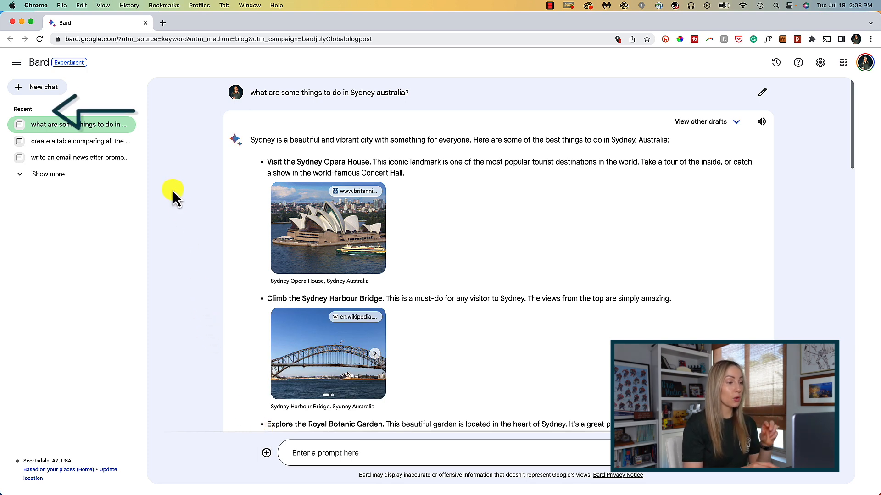
pyautogui.moveTo(177, 182)
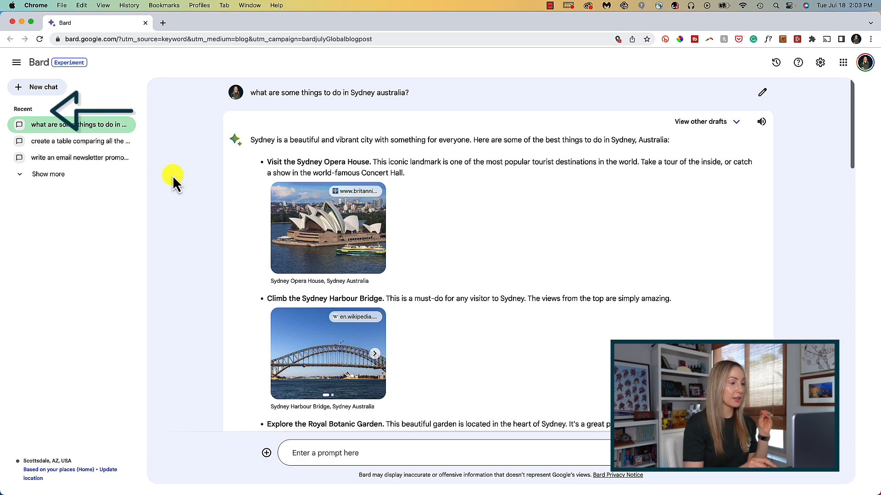
pyautogui.moveTo(145, 132)
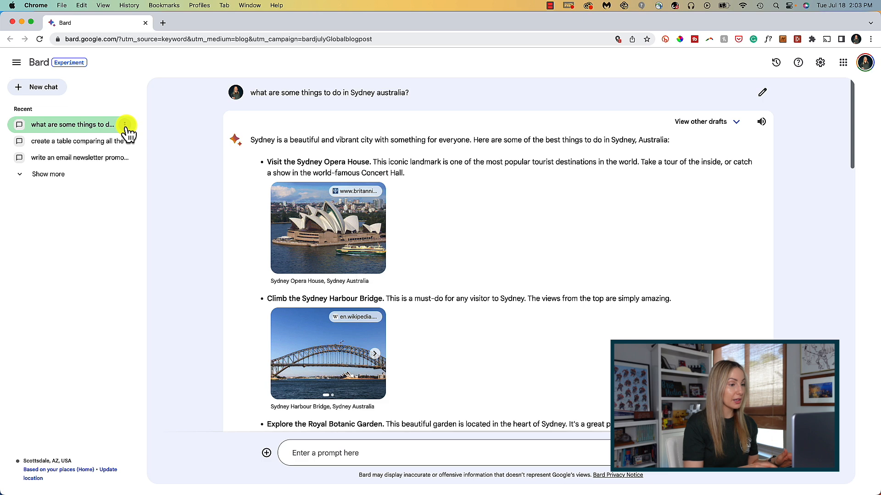
# - Rename the Sydney chat to 'Sydney AUS To-Do'
pyautogui.click(125, 124)
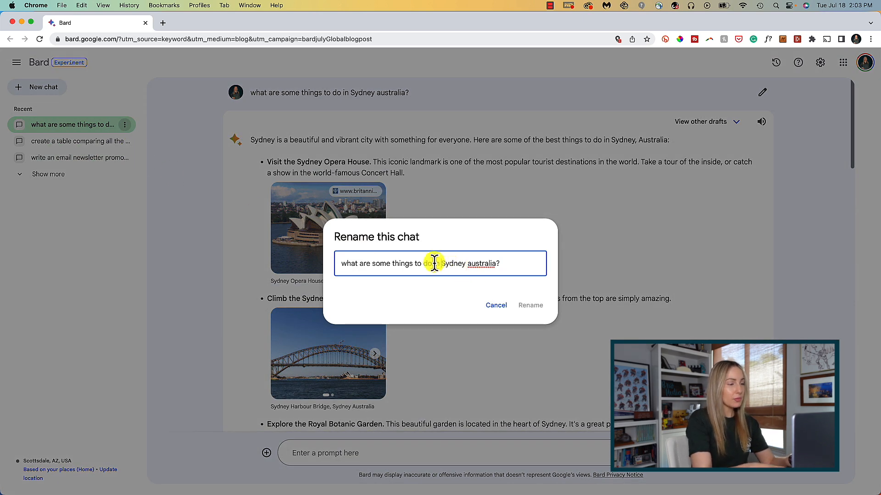
pyautogui.write('Sydney AUS')
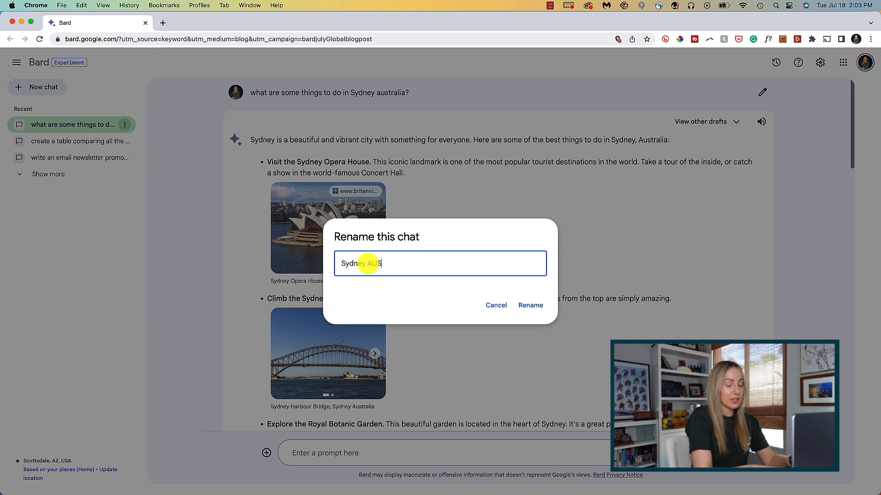
pyautogui.write('To-Do')
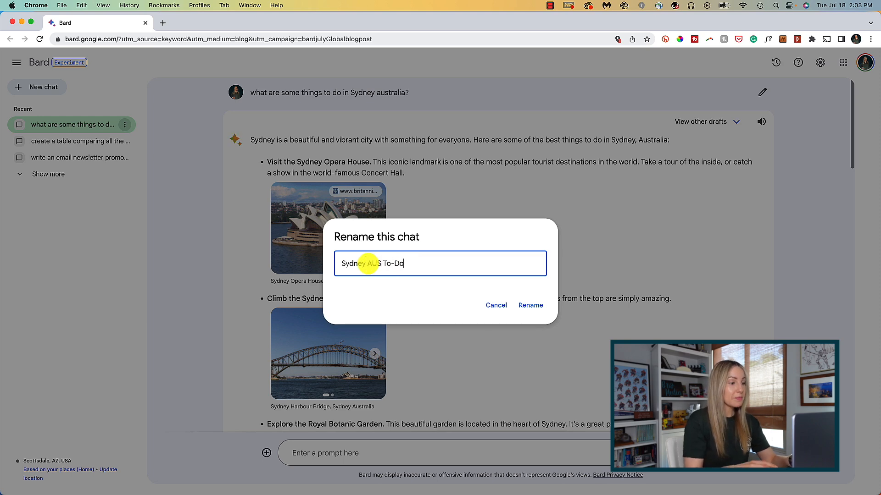
pyautogui.click(529, 304)
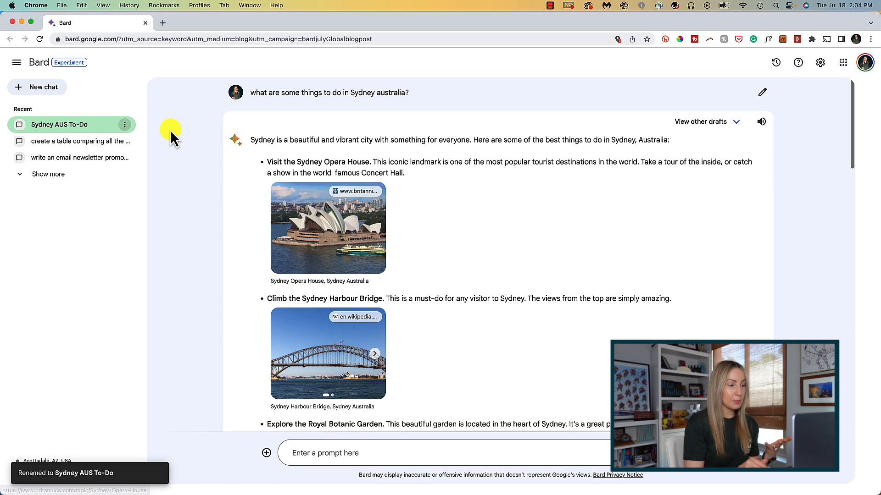
pyautogui.moveTo(75, 141)
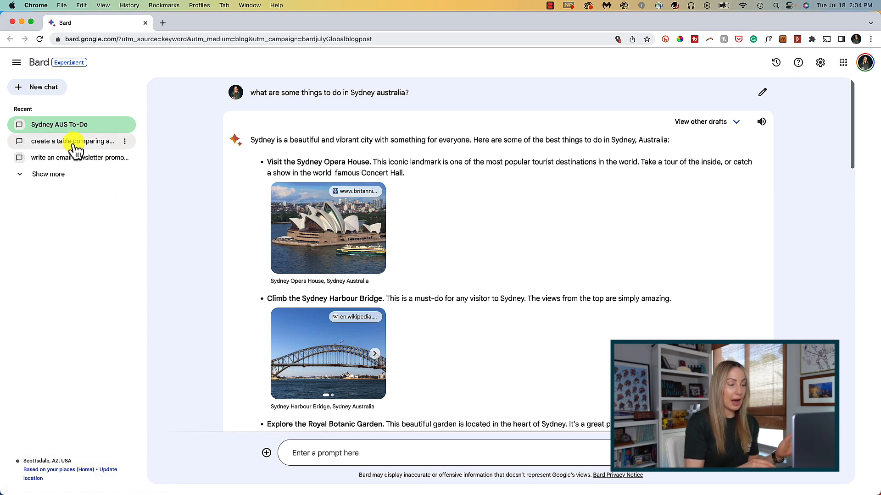
# - Reopen the NHL Stanley Cup table chat and pin the Italian restaurant chat
pyautogui.click(71, 141)
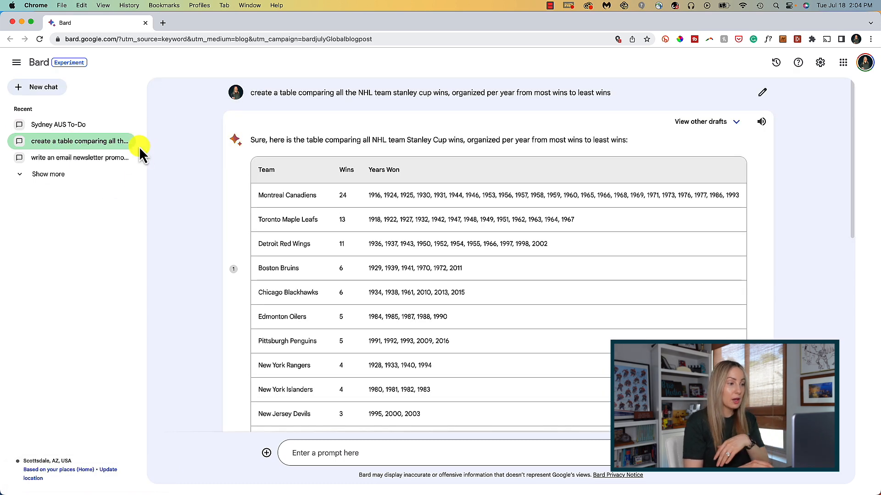
pyautogui.moveTo(78, 141)
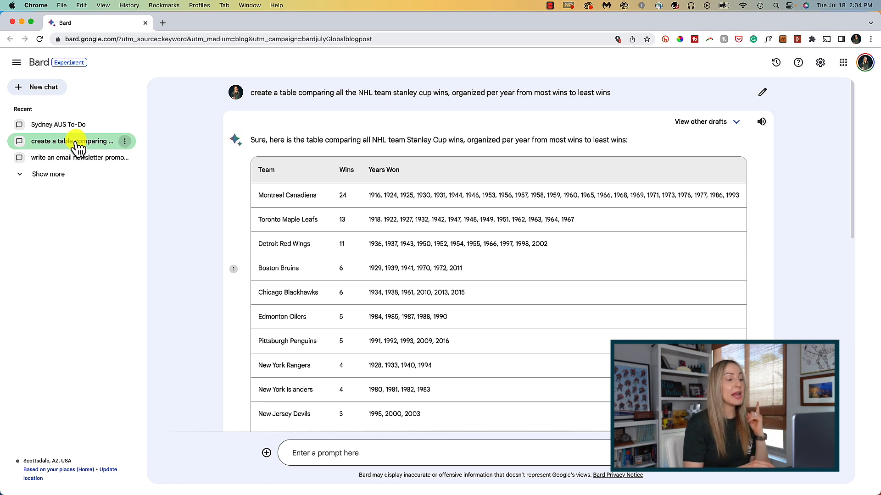
pyautogui.click(47, 175)
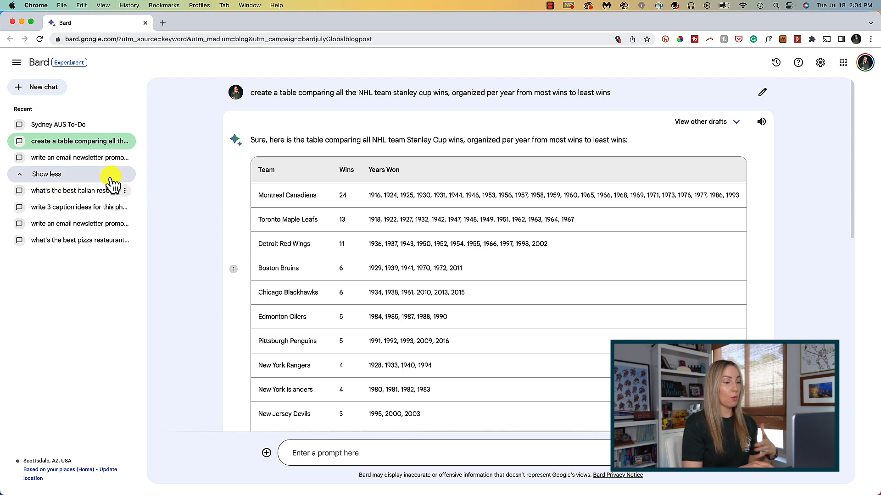
pyautogui.click(125, 191)
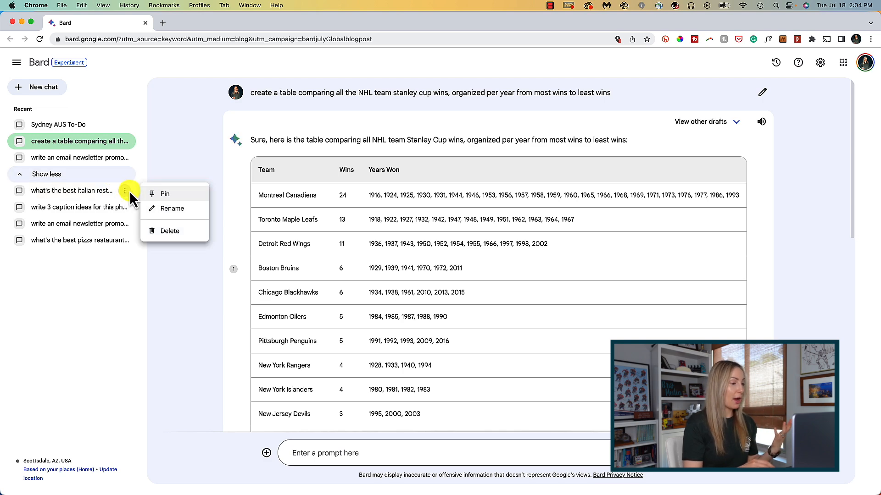
pyautogui.click(165, 193)
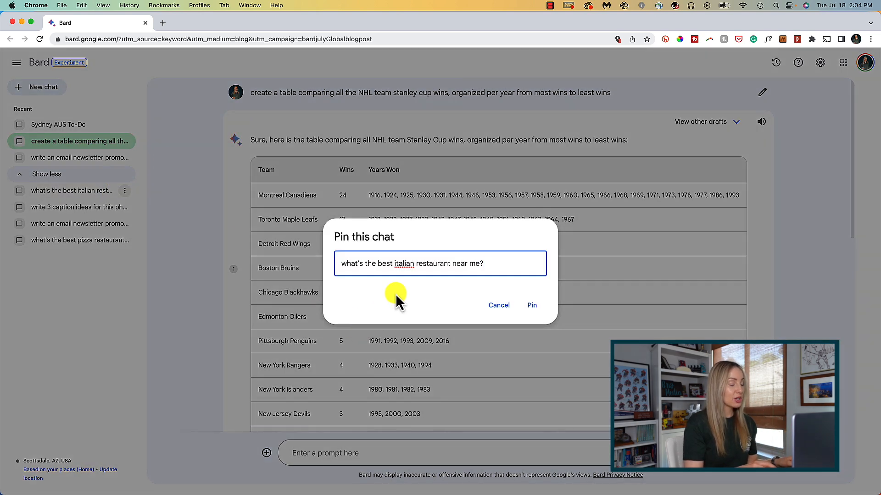
pyautogui.click(531, 304)
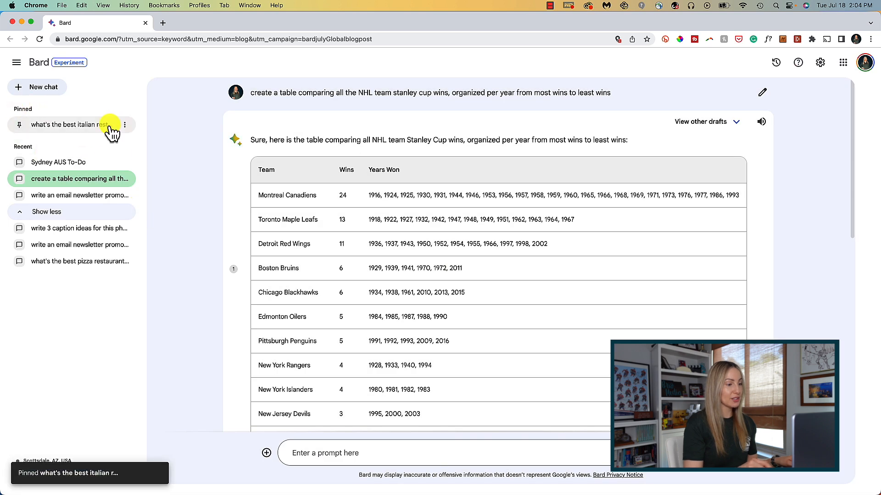
pyautogui.moveTo(149, 138)
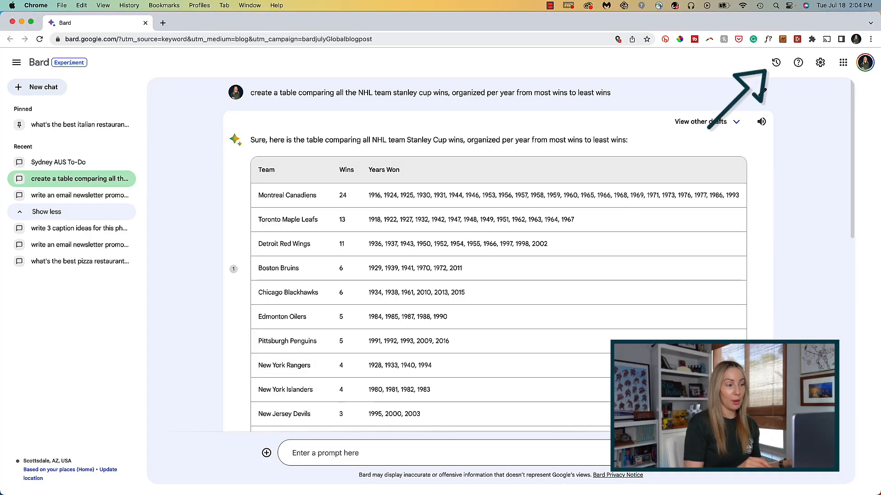
pyautogui.moveTo(775, 62)
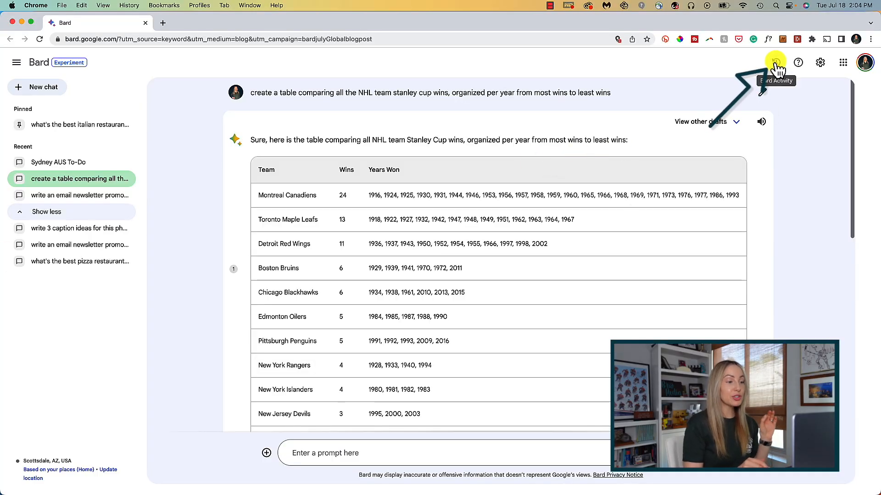
# - Open Bard Activity in My Activity and scroll through today's listed prompts
pyautogui.click(775, 62)
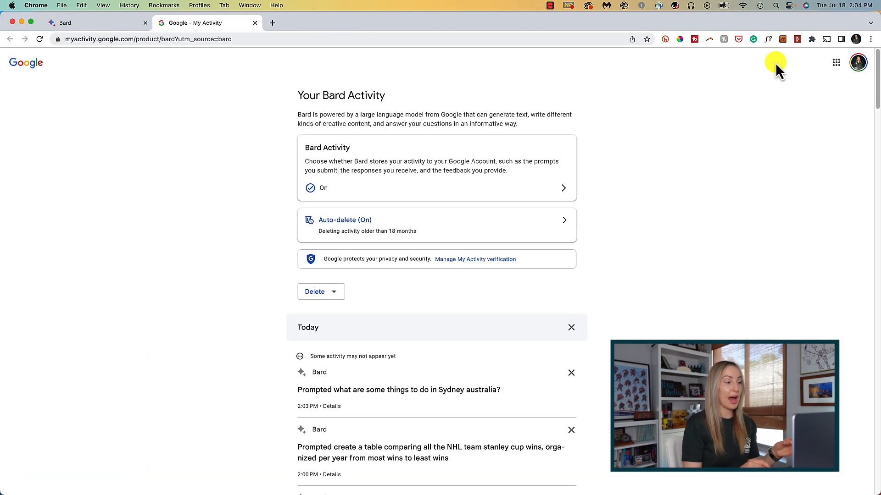
pyautogui.scroll(-3)
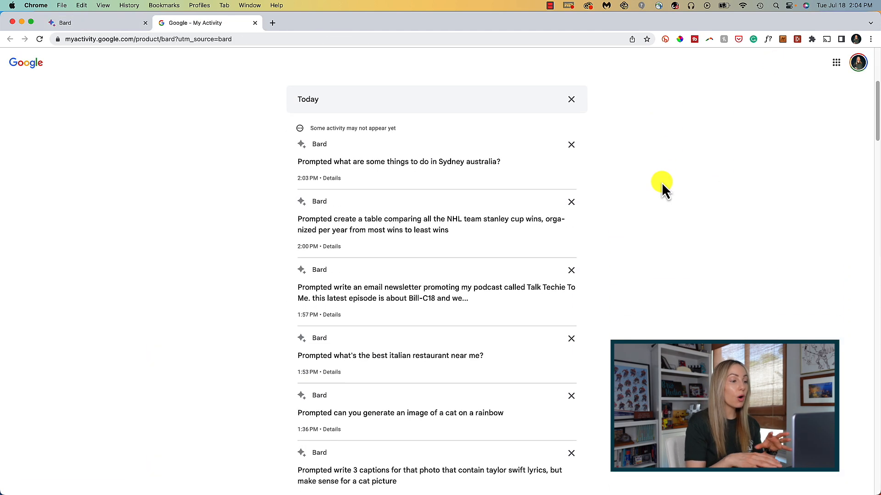
pyautogui.scroll(3)
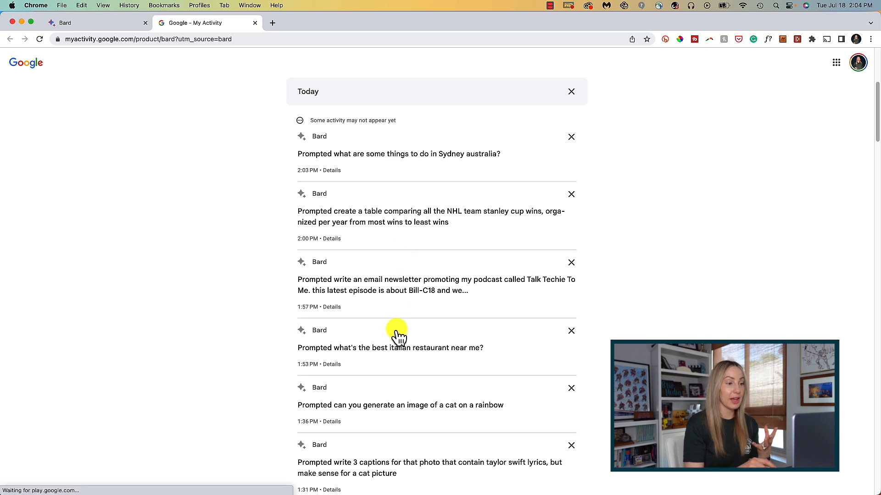
pyautogui.scroll(-3)
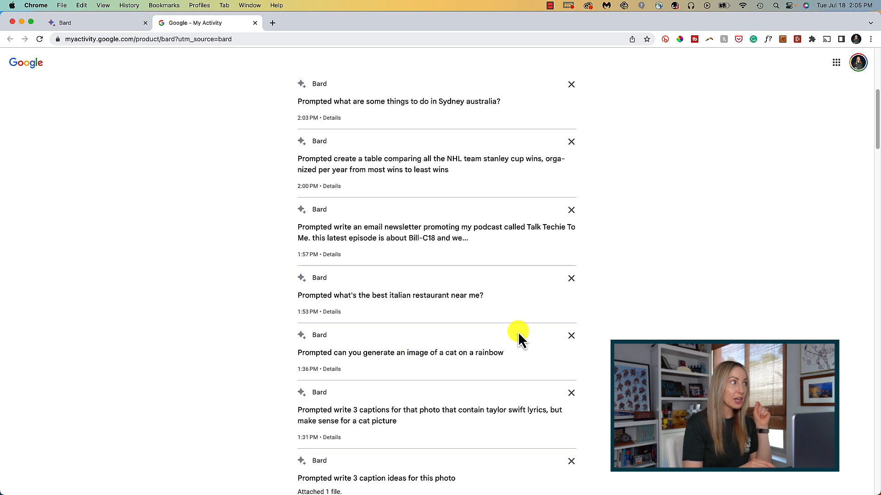
pyautogui.scroll(-3)
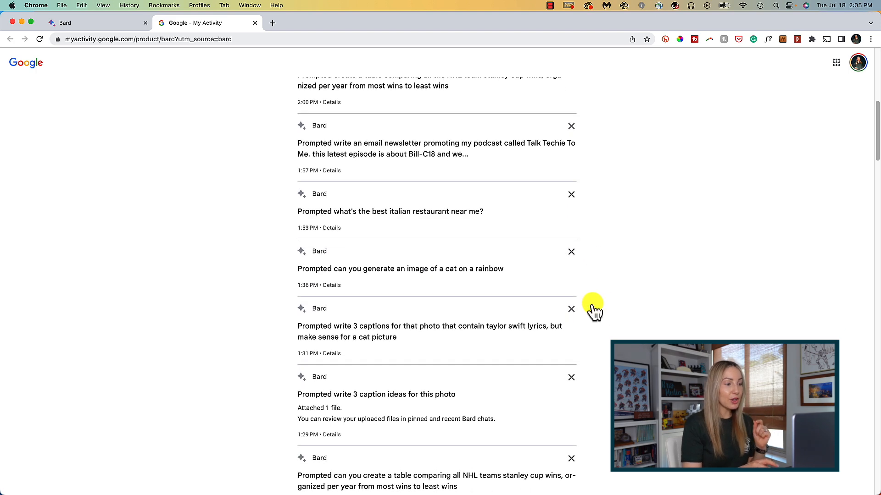
pyautogui.moveTo(262, 160)
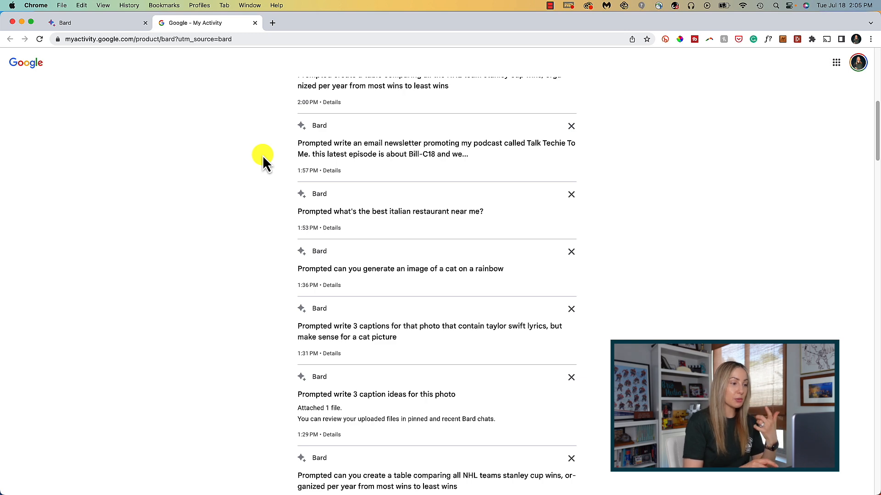
pyautogui.moveTo(318, 126)
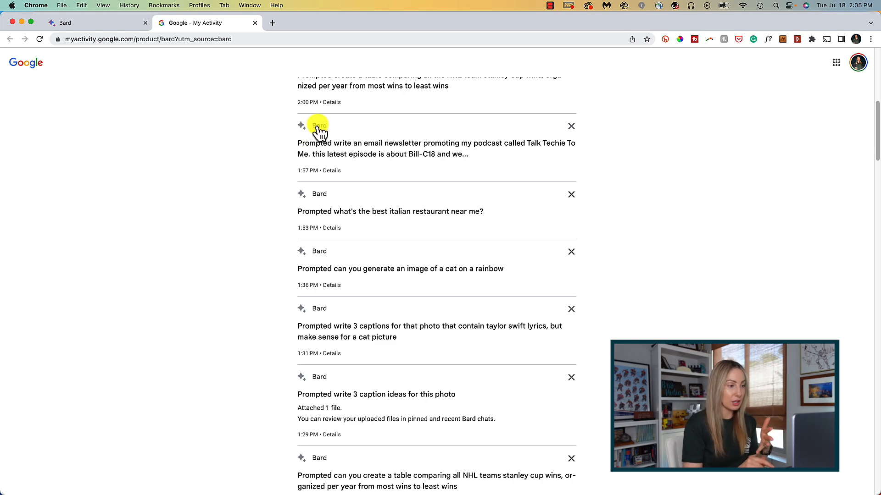
# - Open the Talk Techie To Me prompt's details and read Bard's Bill-C18 newsletter response
pyautogui.click(332, 170)
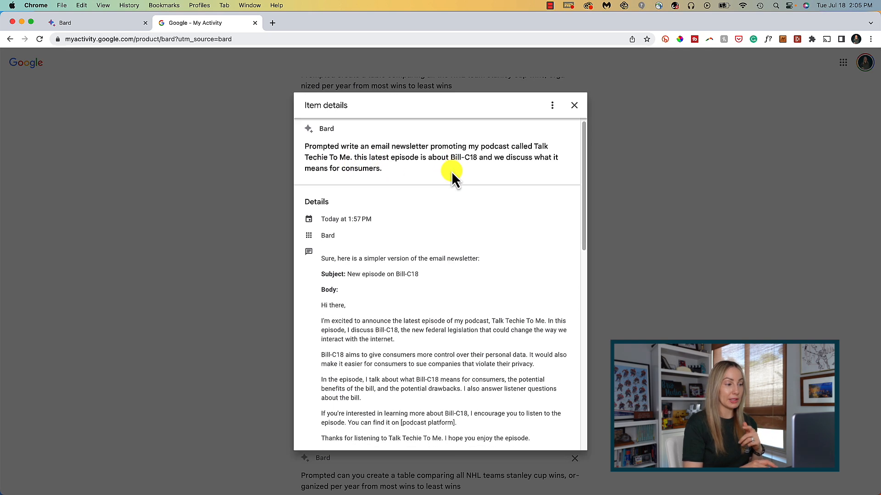
pyautogui.scroll(-3)
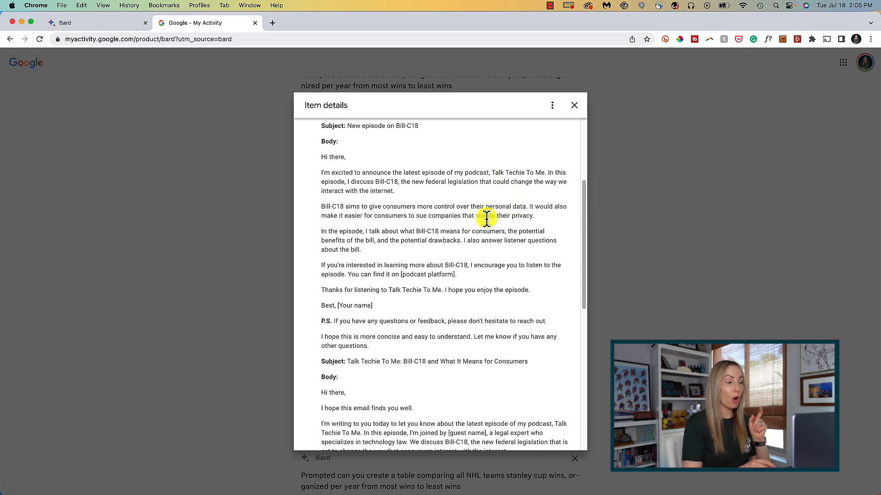
pyautogui.scroll(-3)
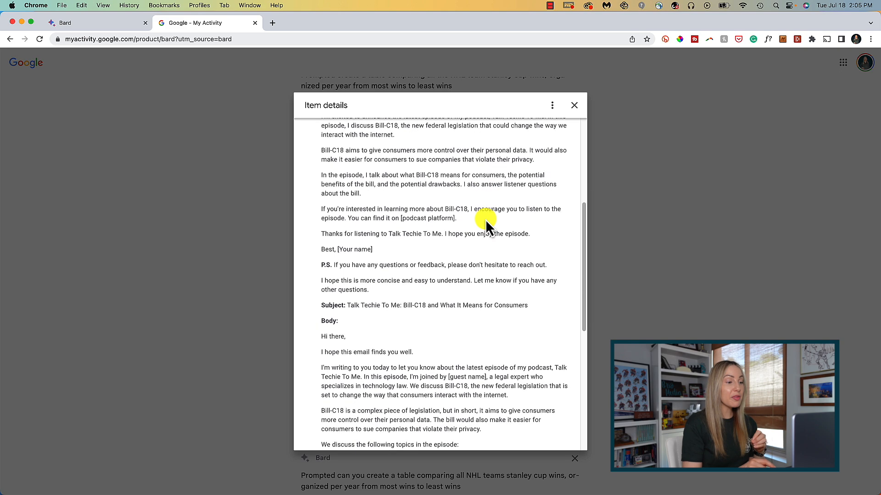
pyautogui.scroll(-3)
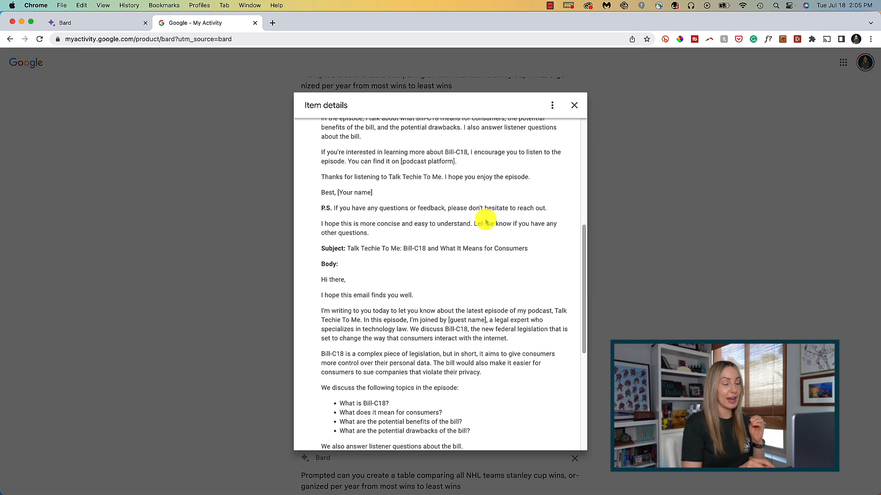
pyautogui.scroll(-3)
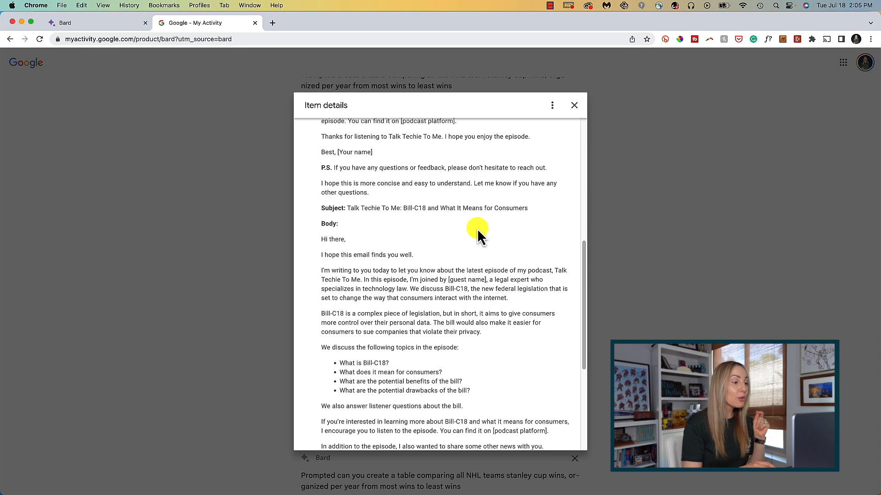
pyautogui.scroll(-3)
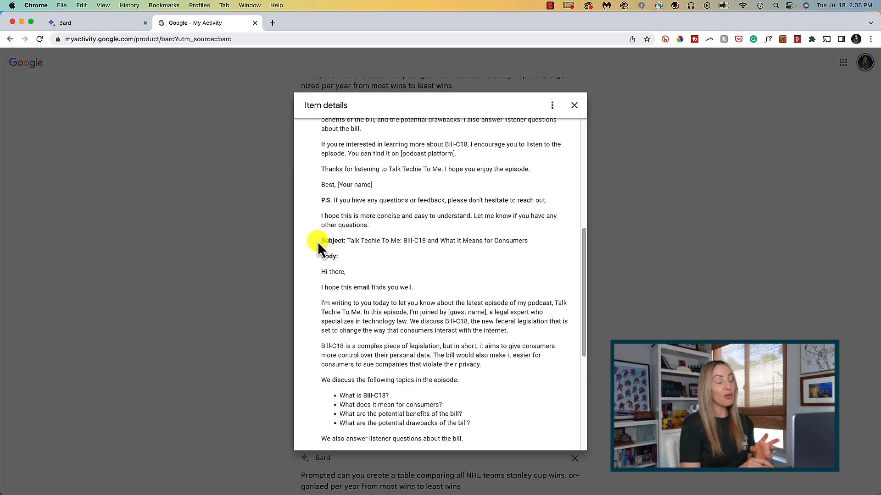
pyautogui.scroll(3)
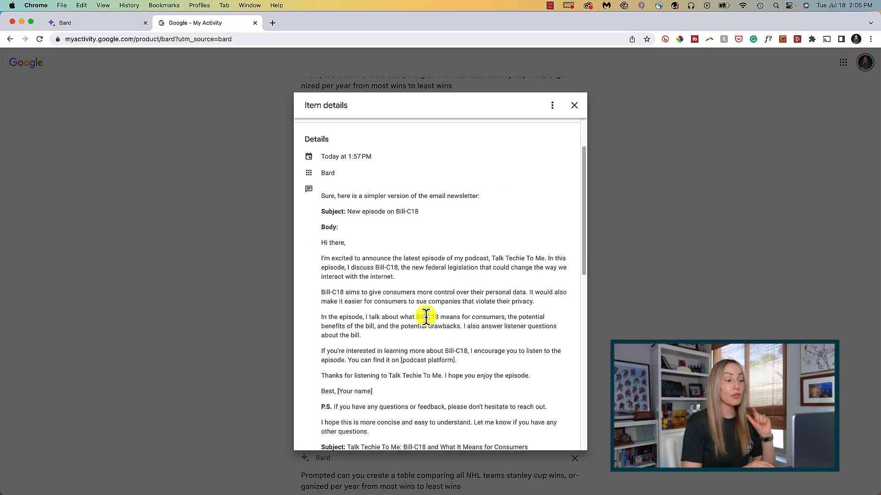
pyautogui.scroll(3)
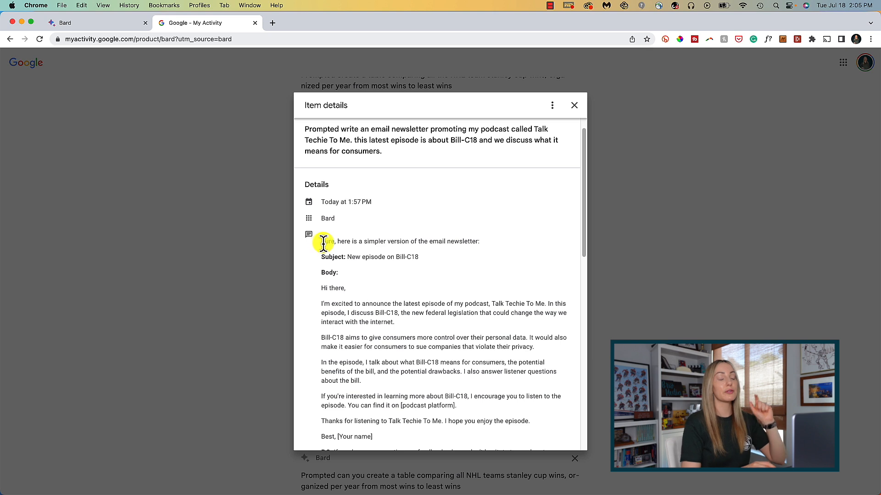
pyautogui.moveTo(510, 247)
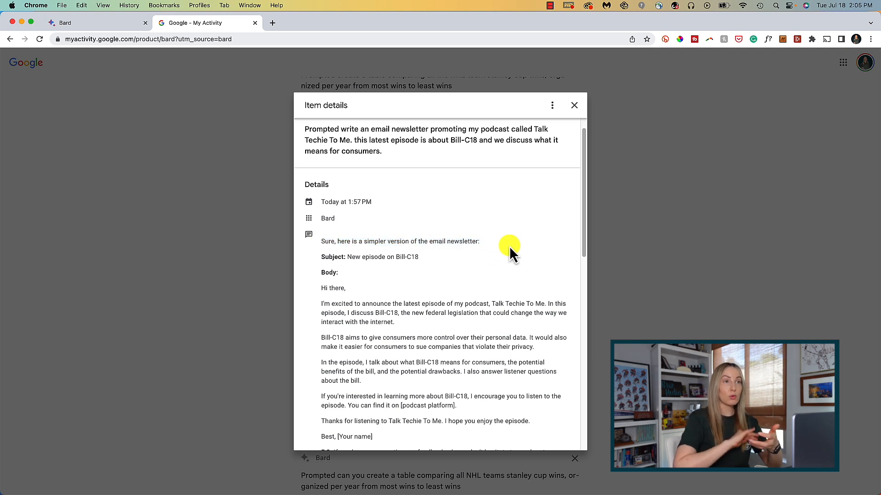
pyautogui.moveTo(508, 256)
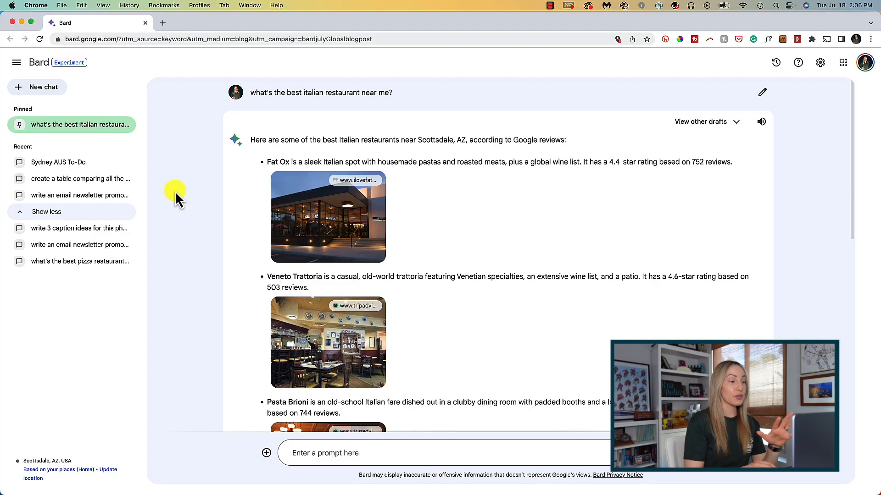
pyautogui.moveTo(233, 203)
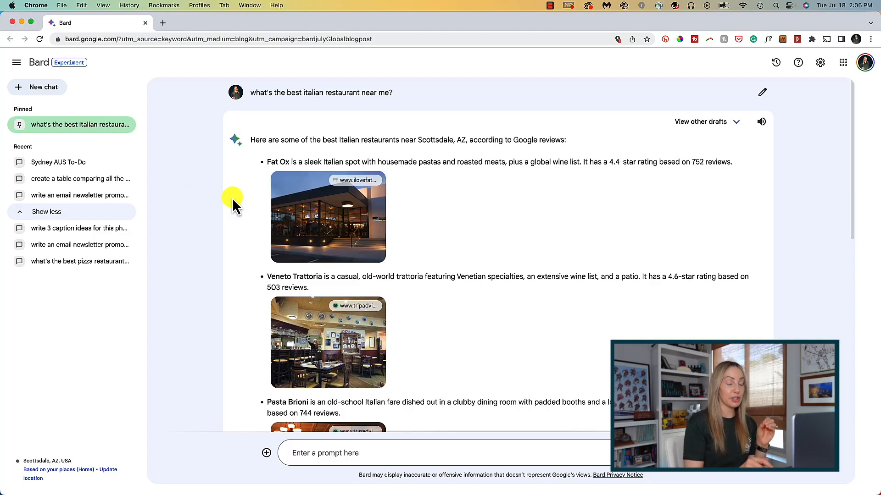
pyautogui.moveTo(330, 348)
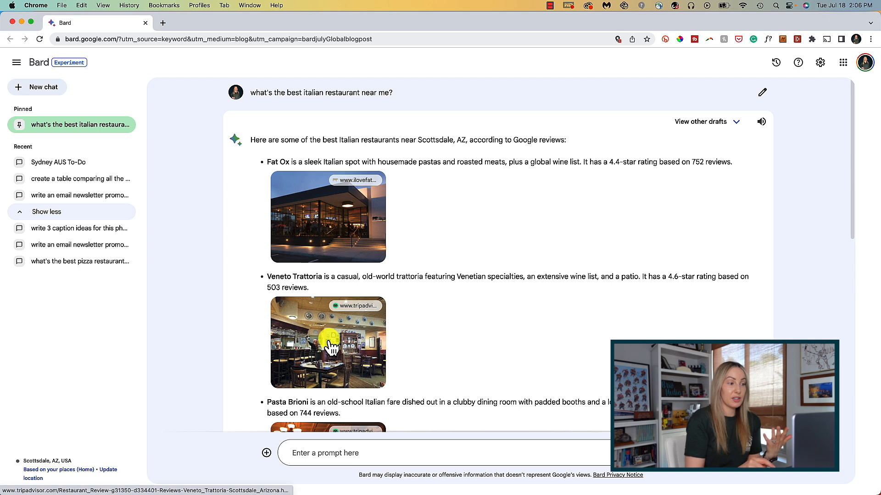
pyautogui.moveTo(62, 162)
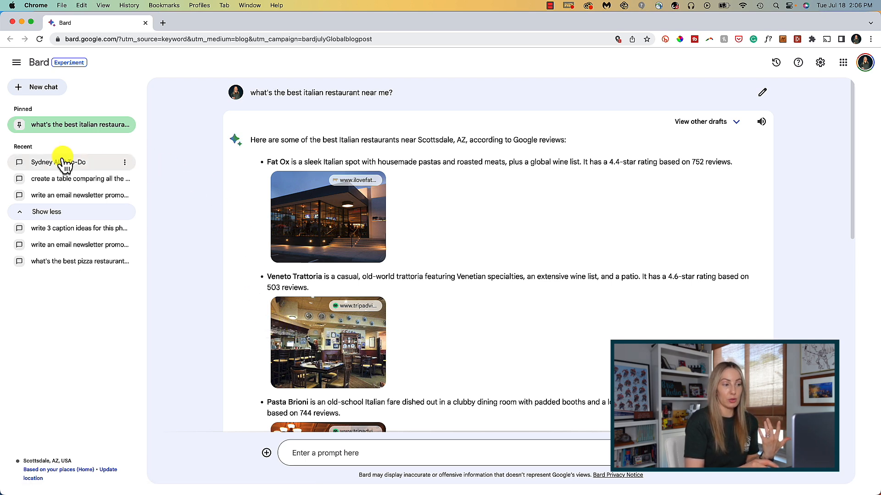
# - Reopen Sydney AUS To-Do and scroll to sights like The Rocks and Pitt Street Mall
pyautogui.click(59, 163)
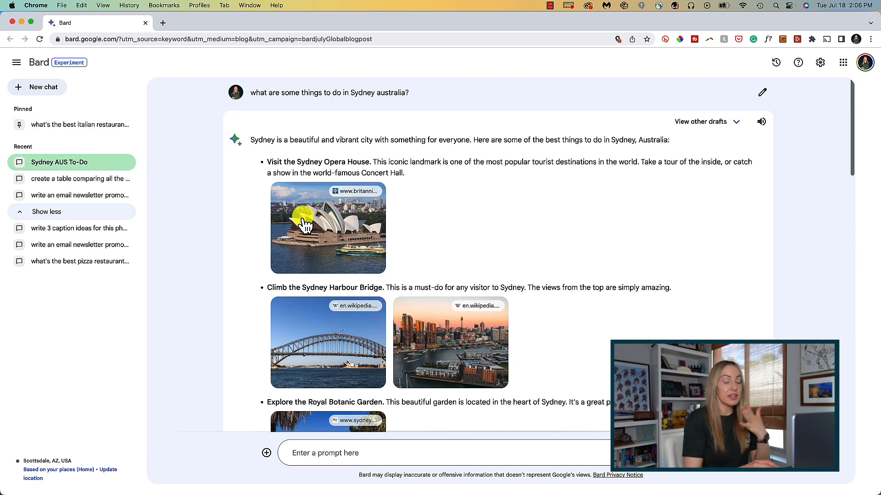
pyautogui.moveTo(83, 270)
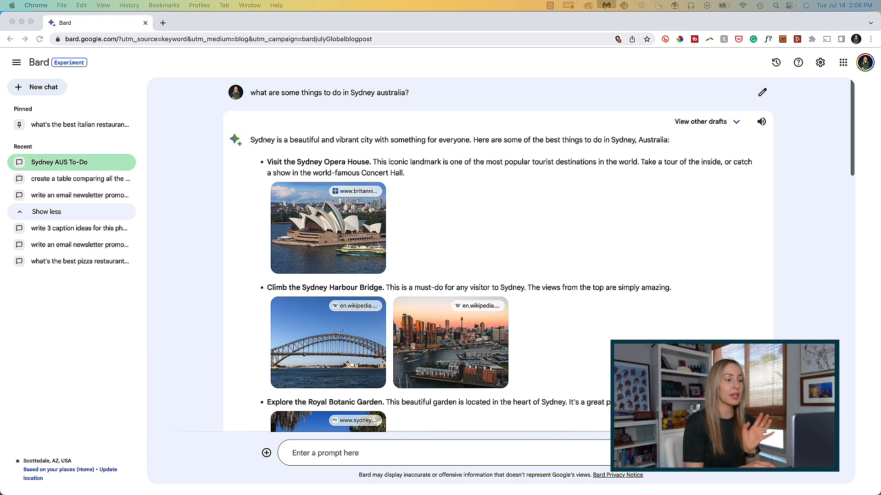
pyautogui.scroll(-3)
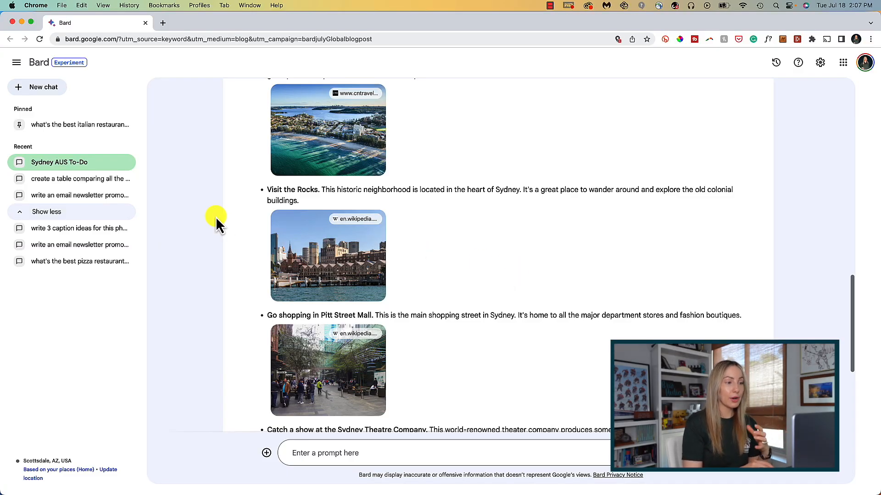
pyautogui.moveTo(205, 214)
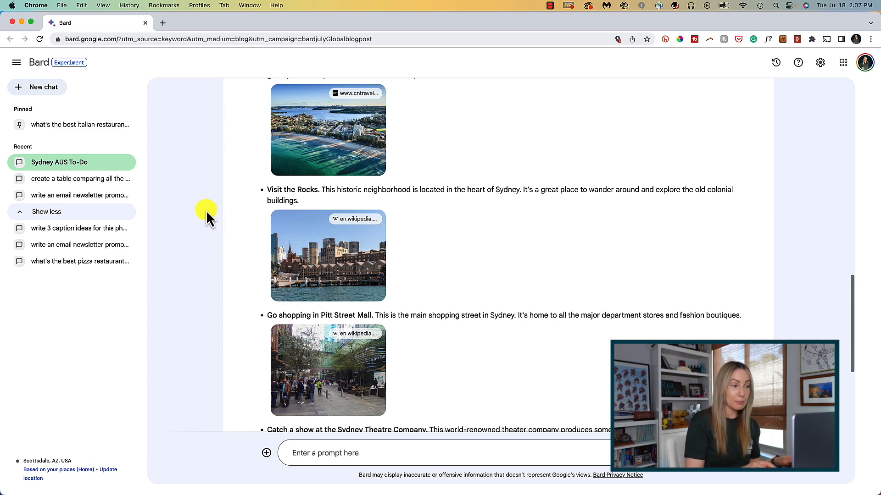
# - In a new chat, upload a cat photo and ask '3 caption ideas for this'
pyautogui.click(43, 87)
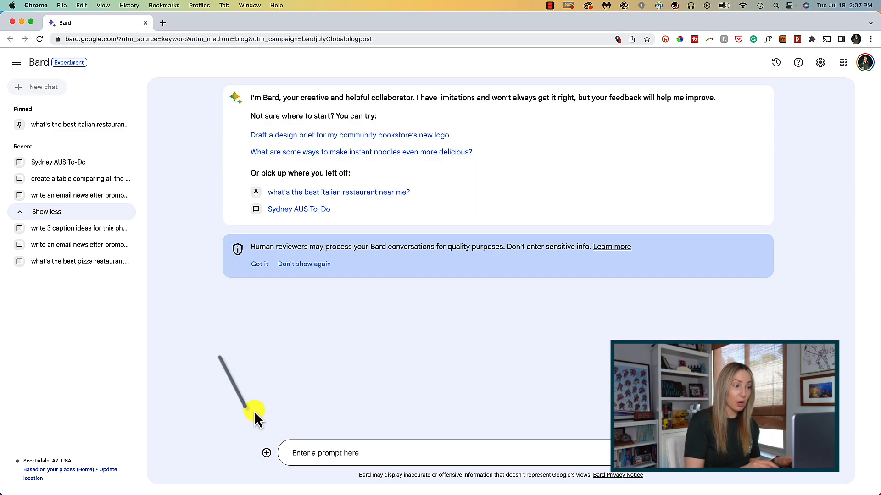
pyautogui.click(266, 452)
pyautogui.write('generate')
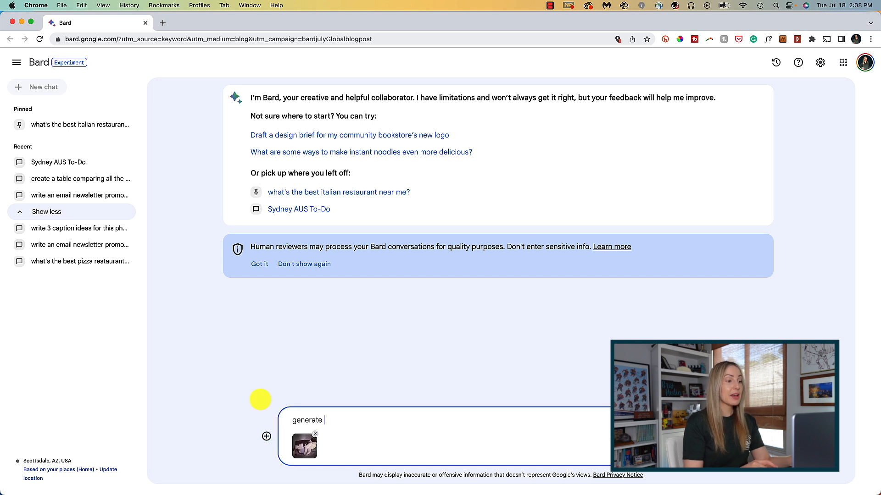
pyautogui.write('3 caption i')
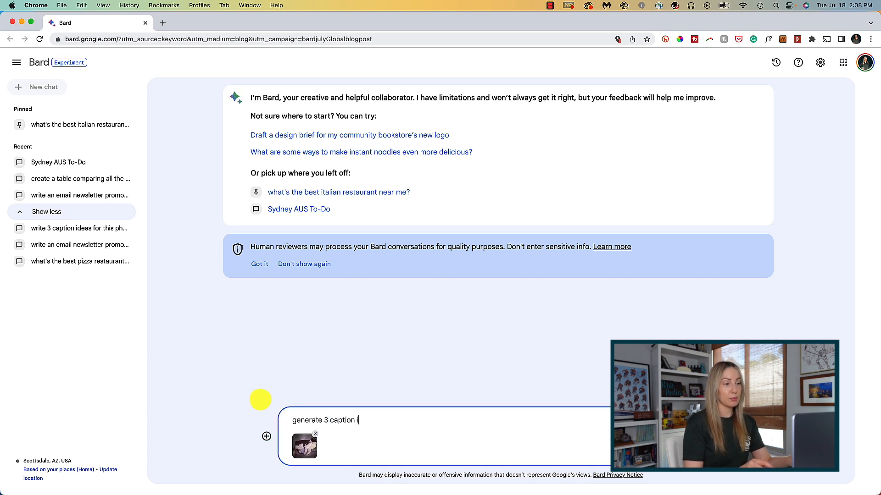
pyautogui.write('deas for this')
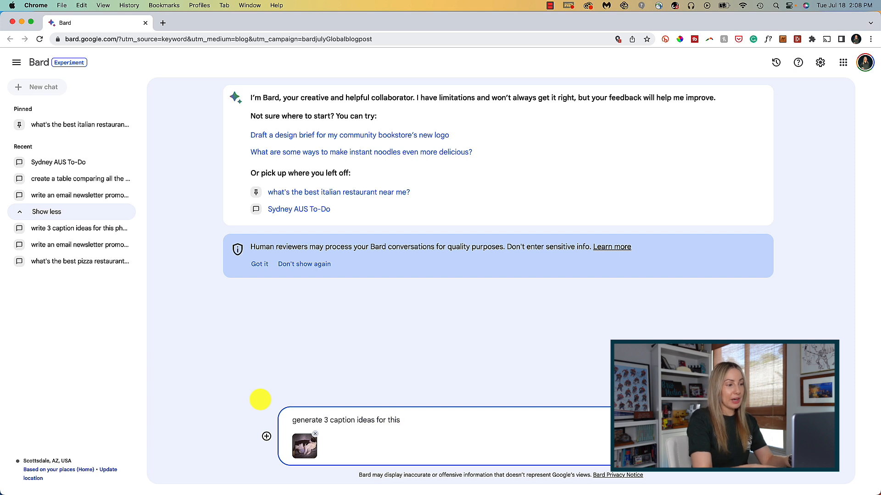
pyautogui.press('Return')
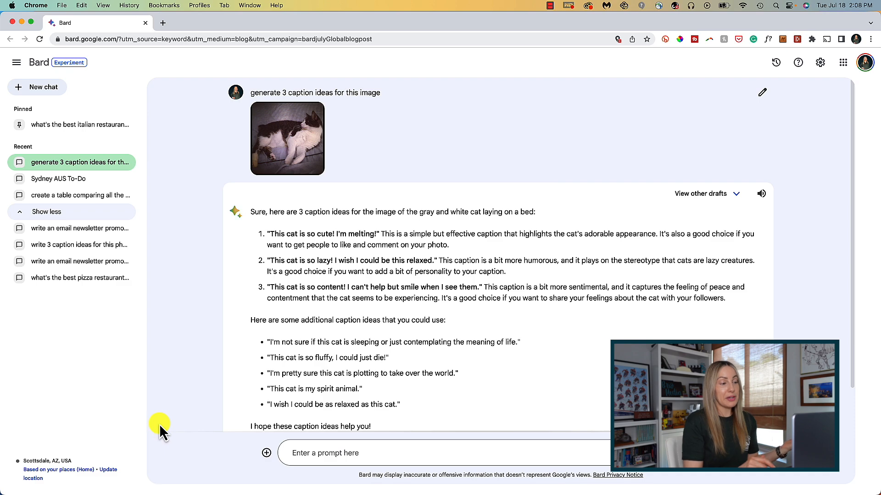
pyautogui.moveTo(195, 345)
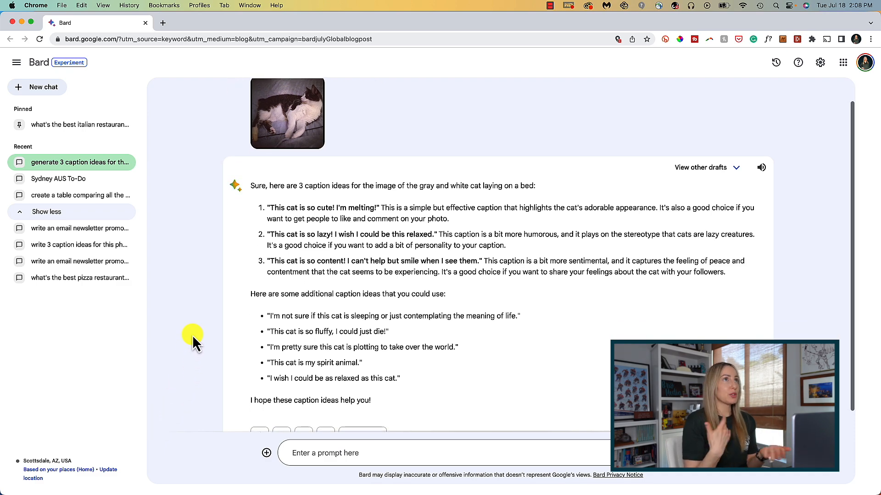
pyautogui.scroll(-3)
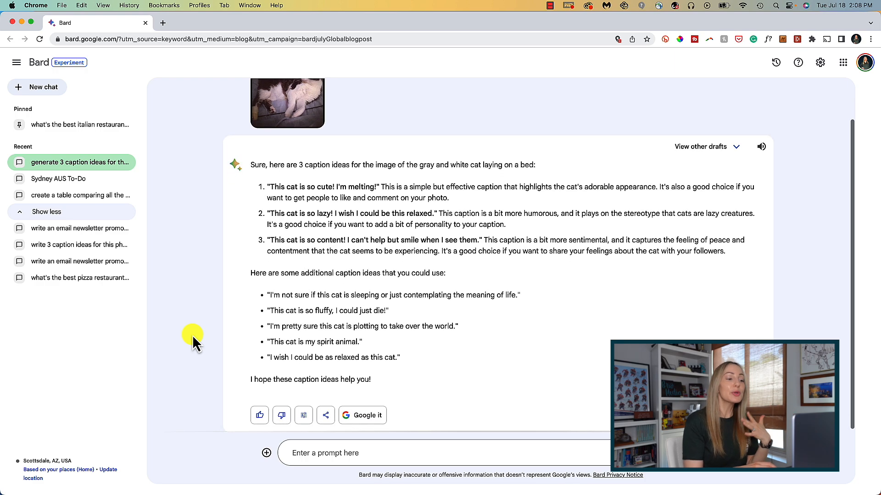